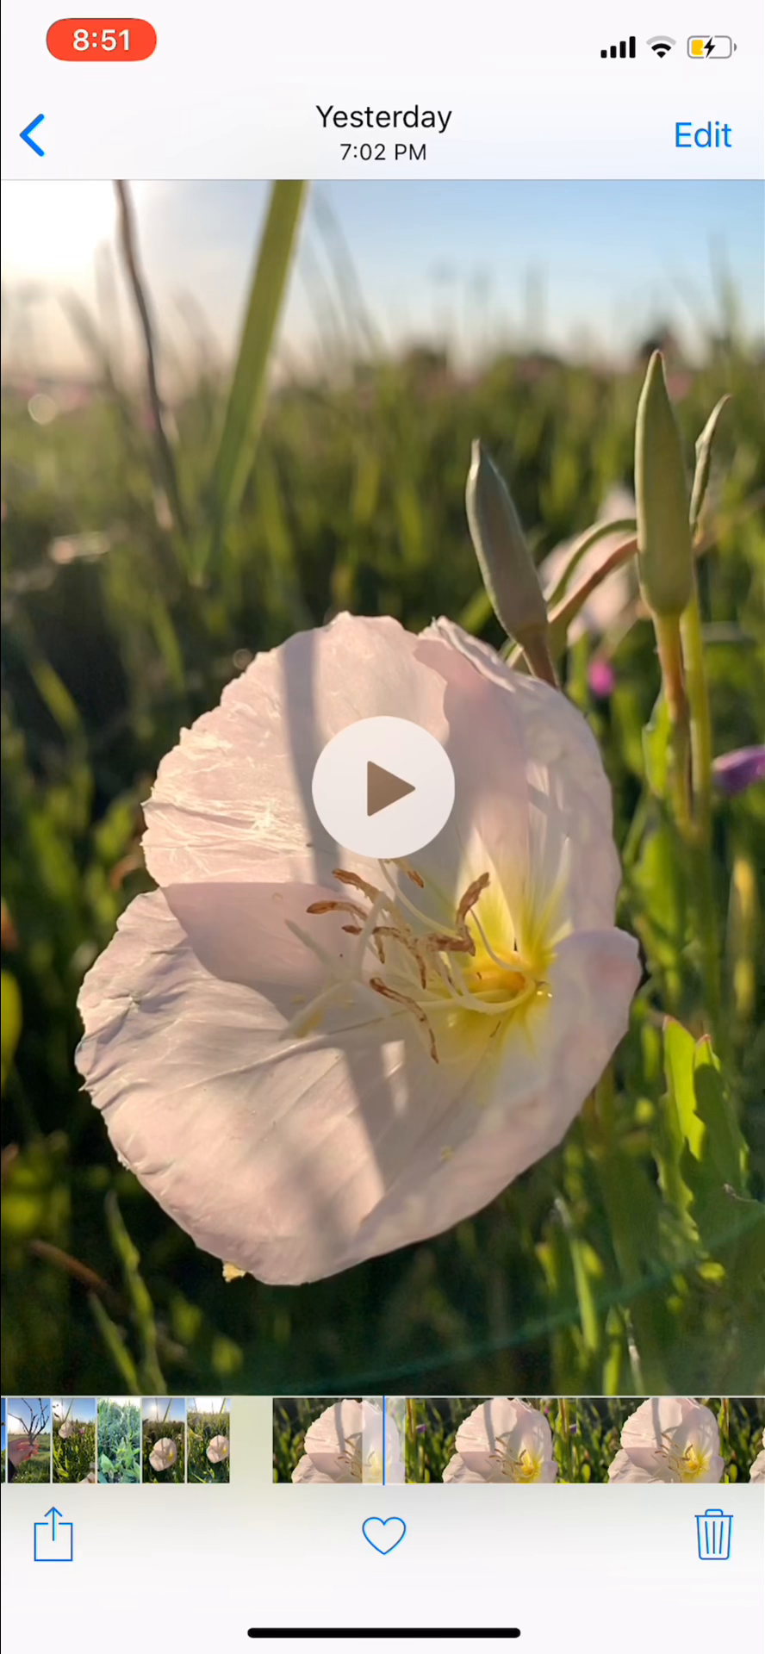
Step: Play yesterday's flower video in Photos, then go Home to switch to Videoleap
left_click(383, 786)
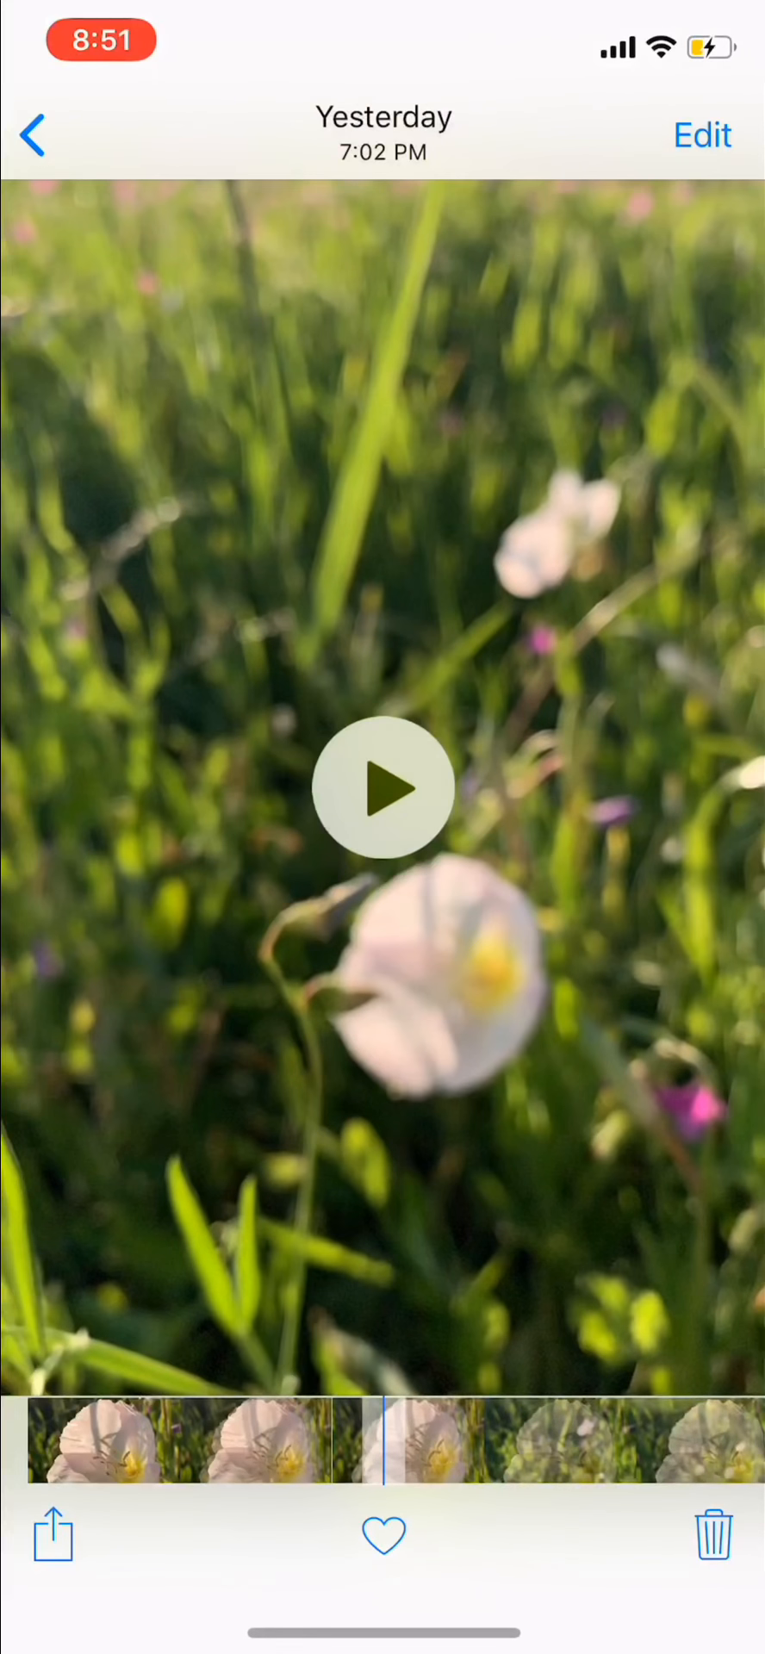
key("home")
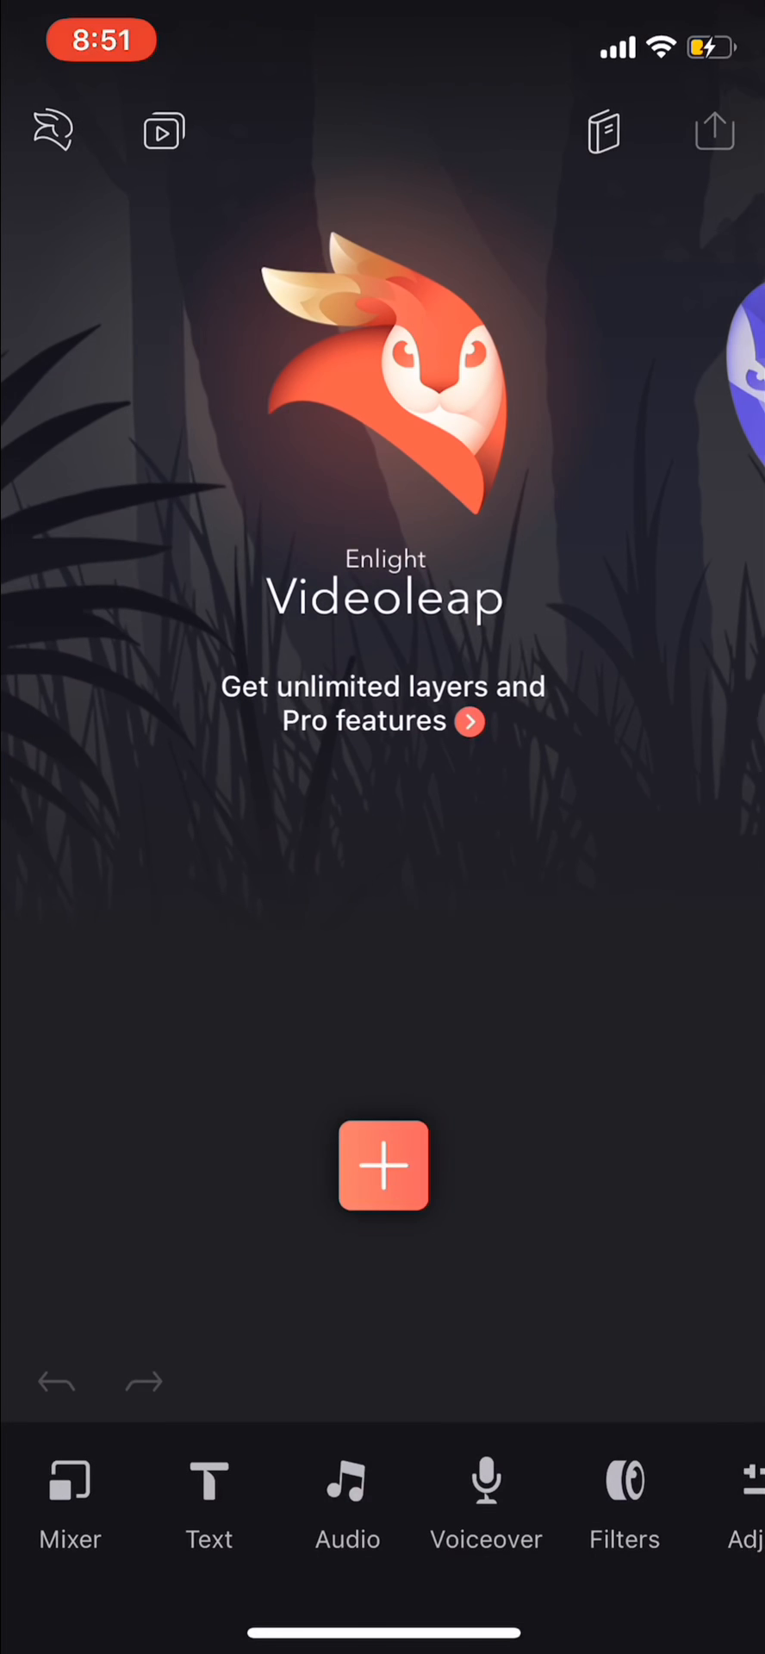
Step: Create a new project from the flower video and reverse the clip
left_click(384, 1165)
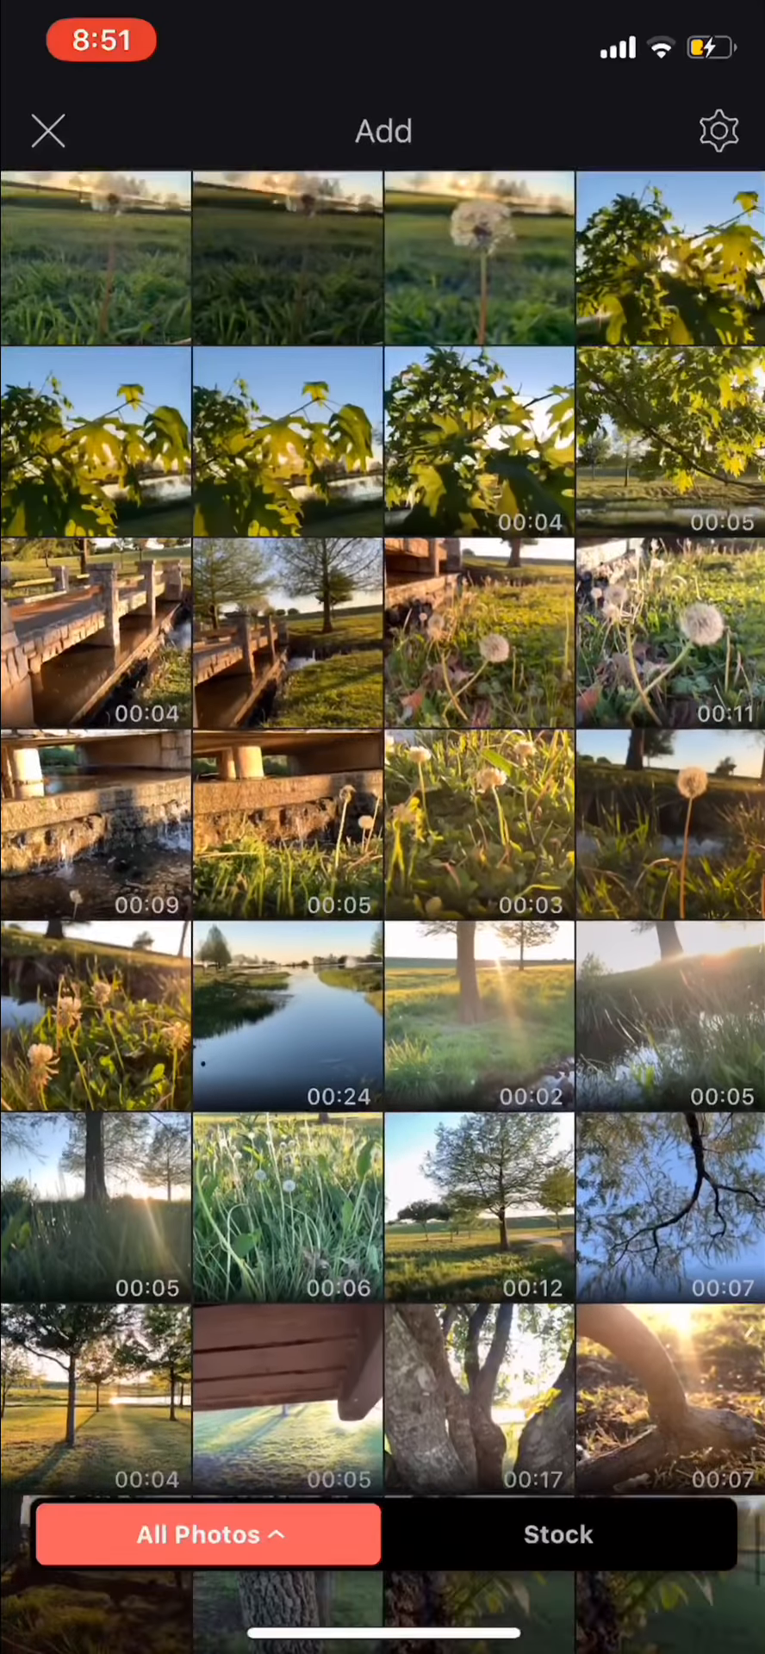
scroll("down", 3)
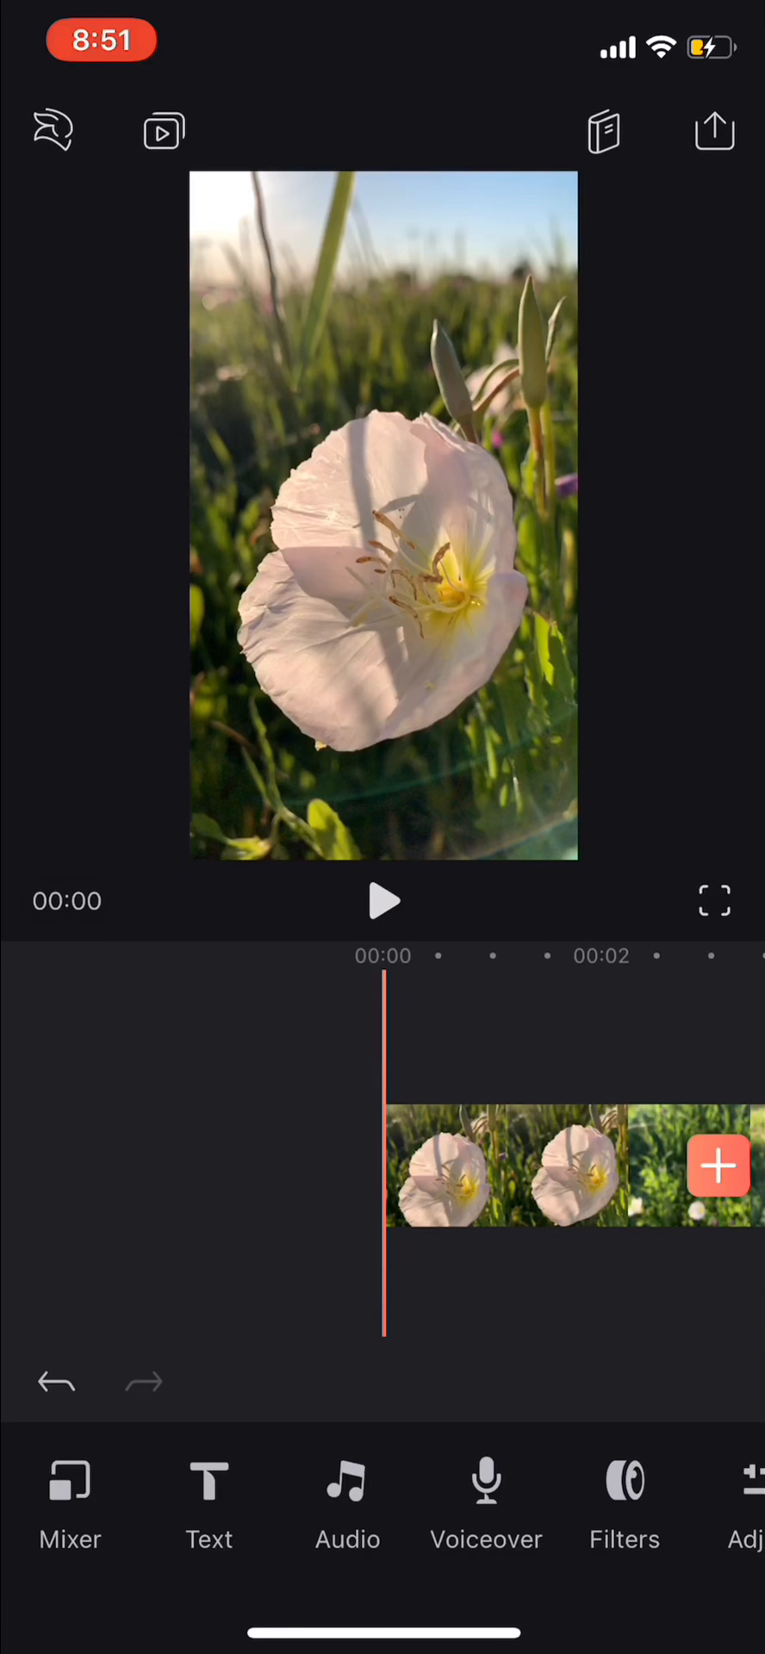
left_click(496, 1166)
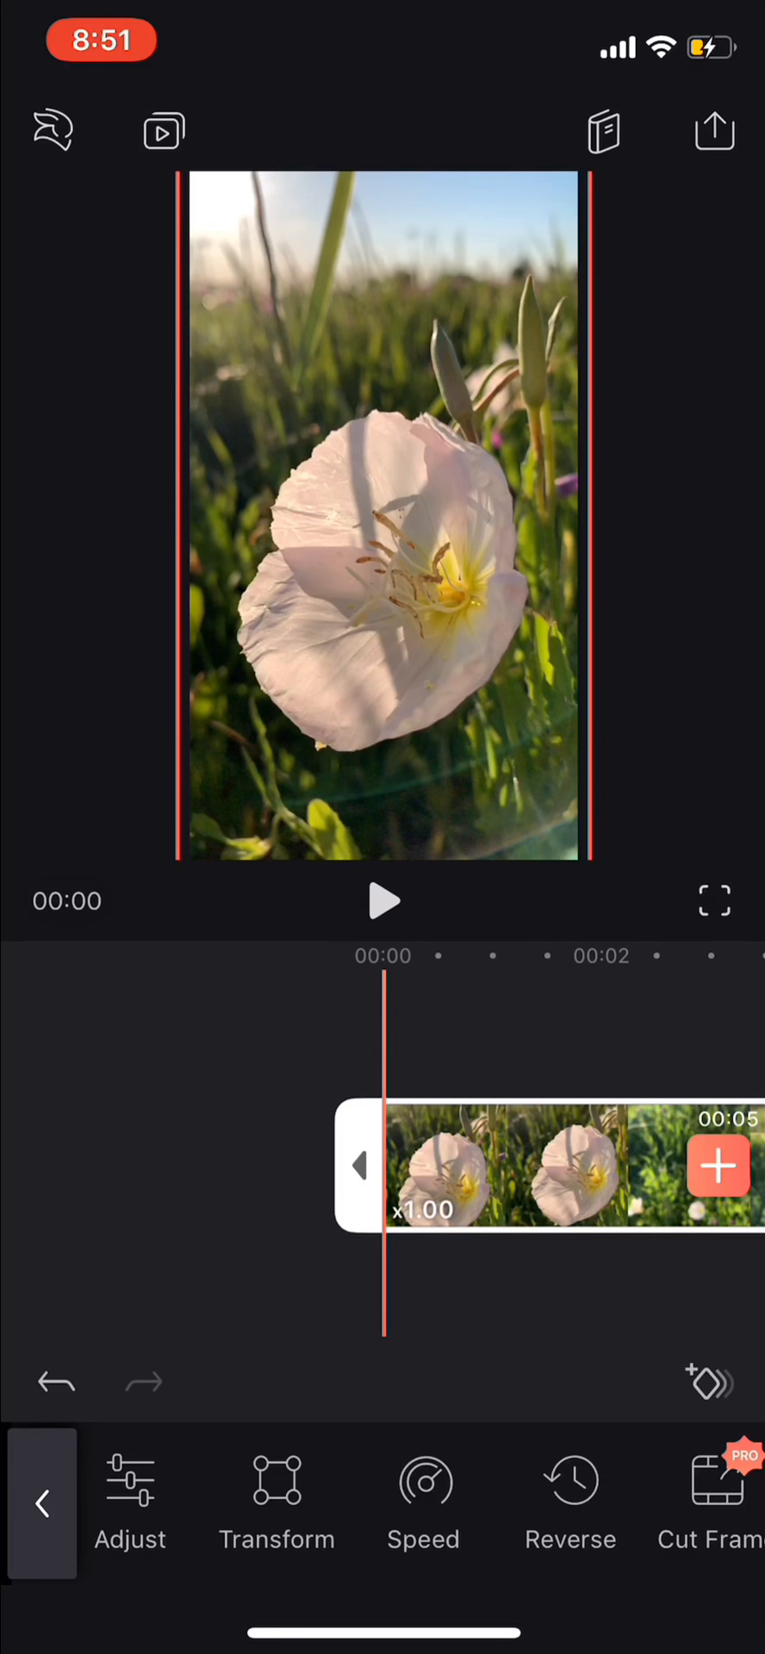
left_click(571, 1502)
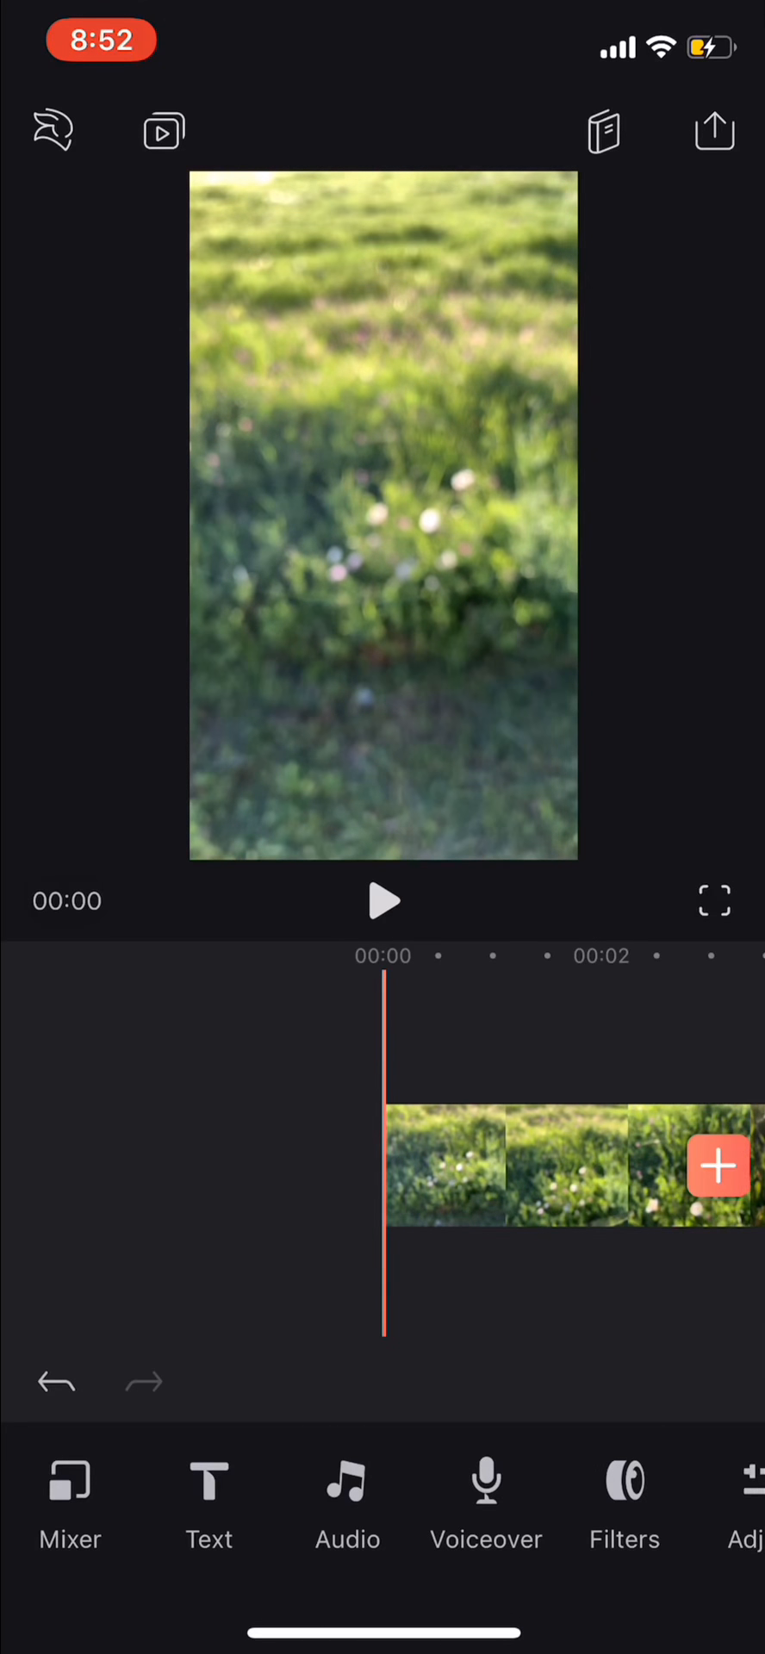
Step: Add the TikTok lily bouquet video as a layer and keep only its audio
left_click(717, 1165)
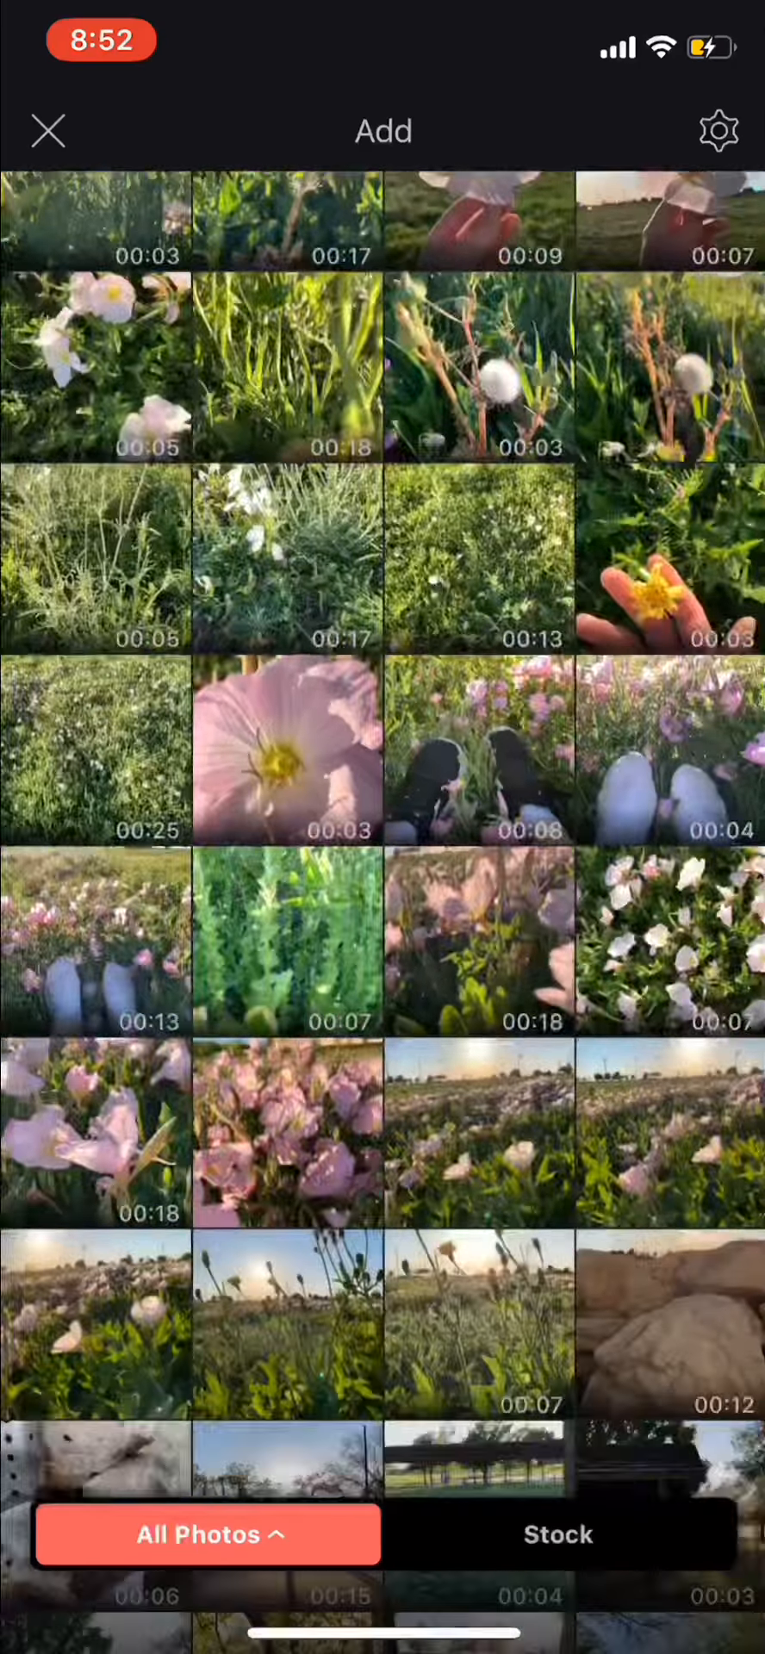
scroll("down", 3)
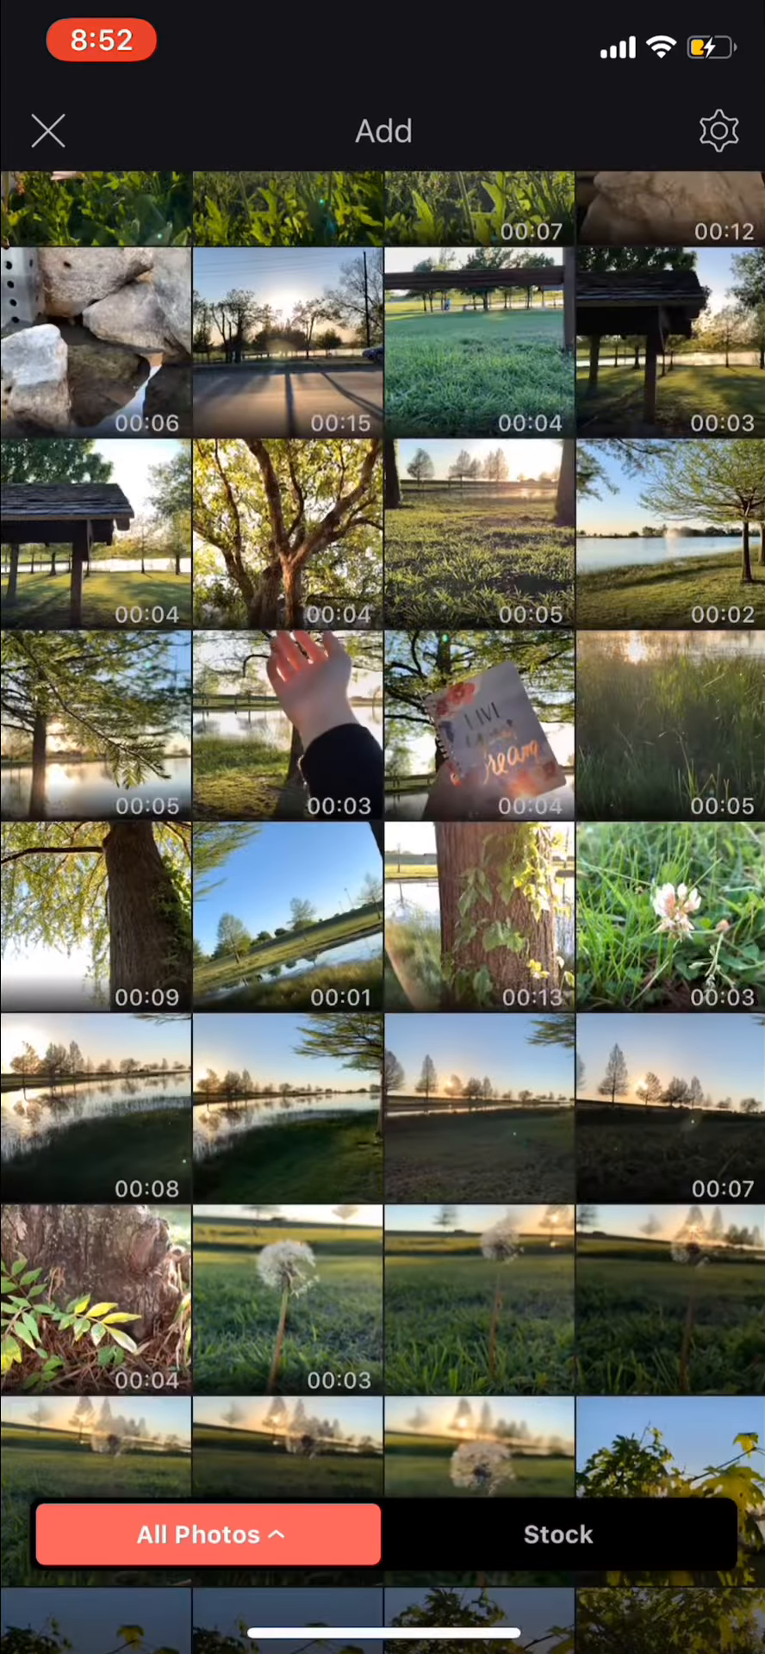
scroll("down", 3)
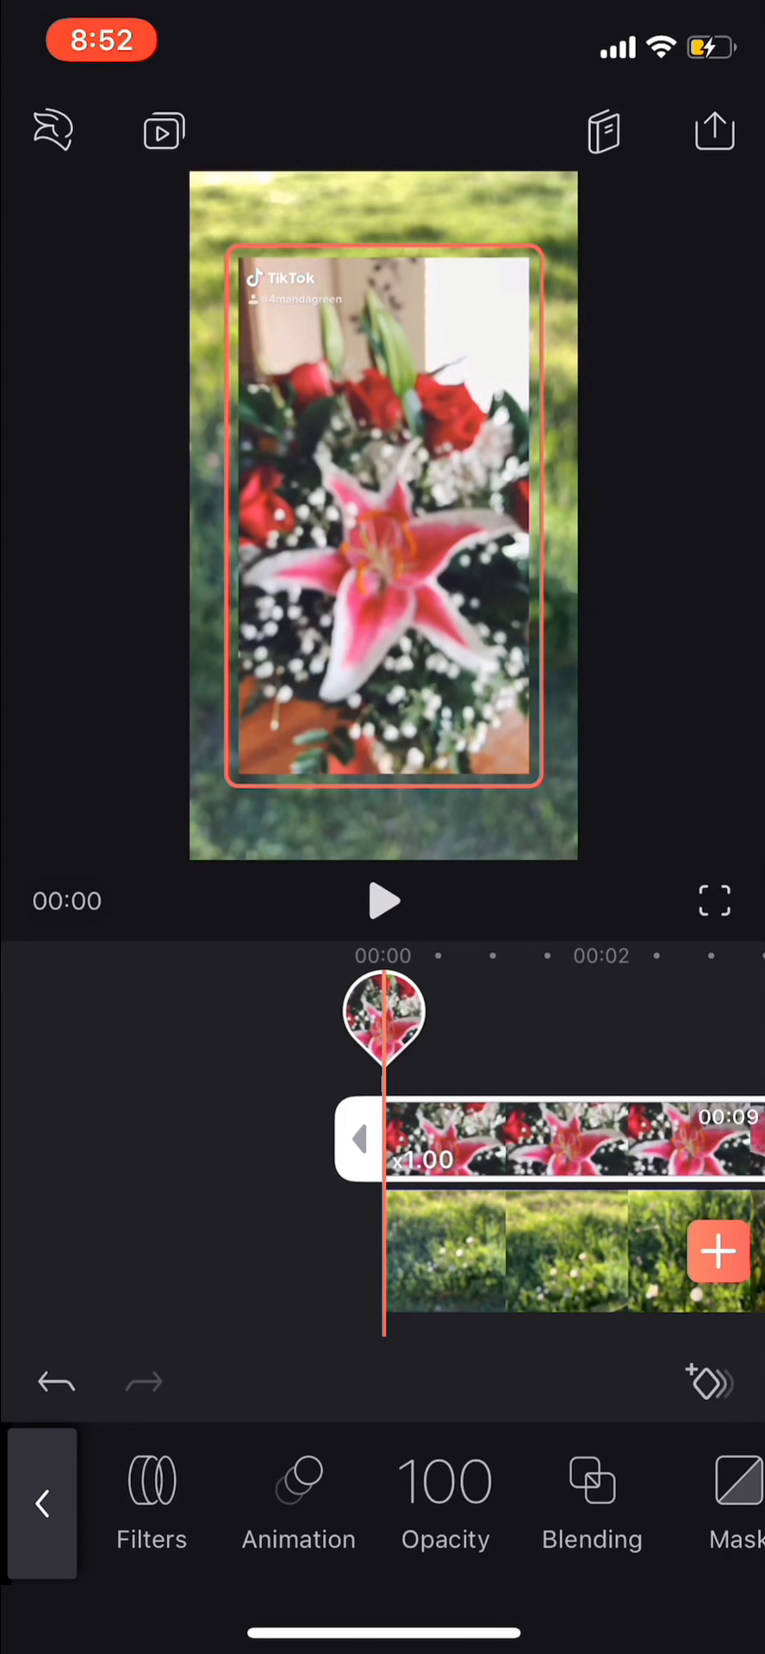
scroll("left", 3)
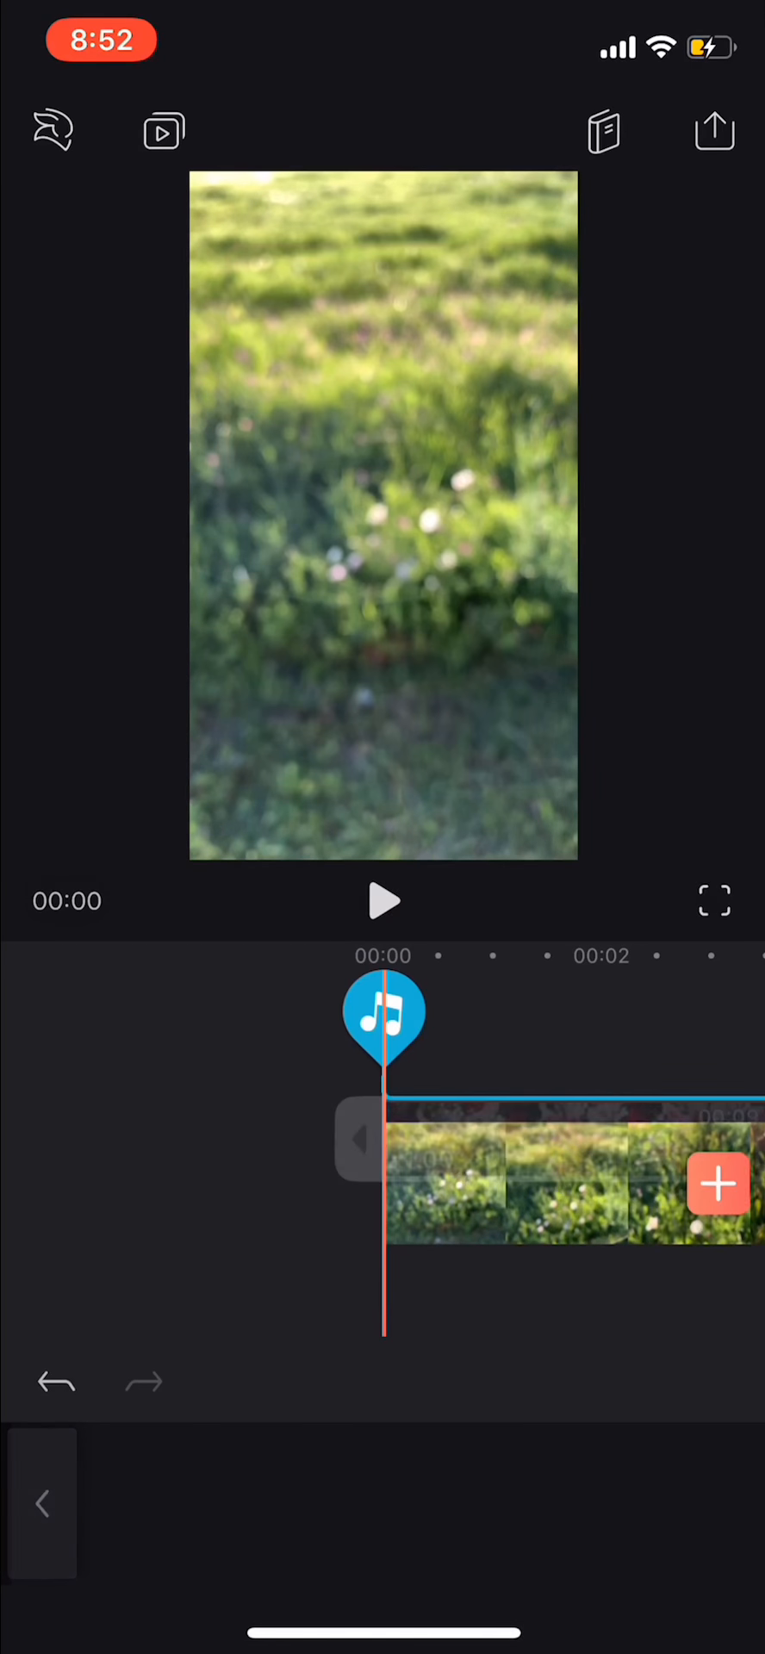
Step: Close the audio tools and scroll the timeline to about 00:04 to split off the flower ending
left_click(383, 902)
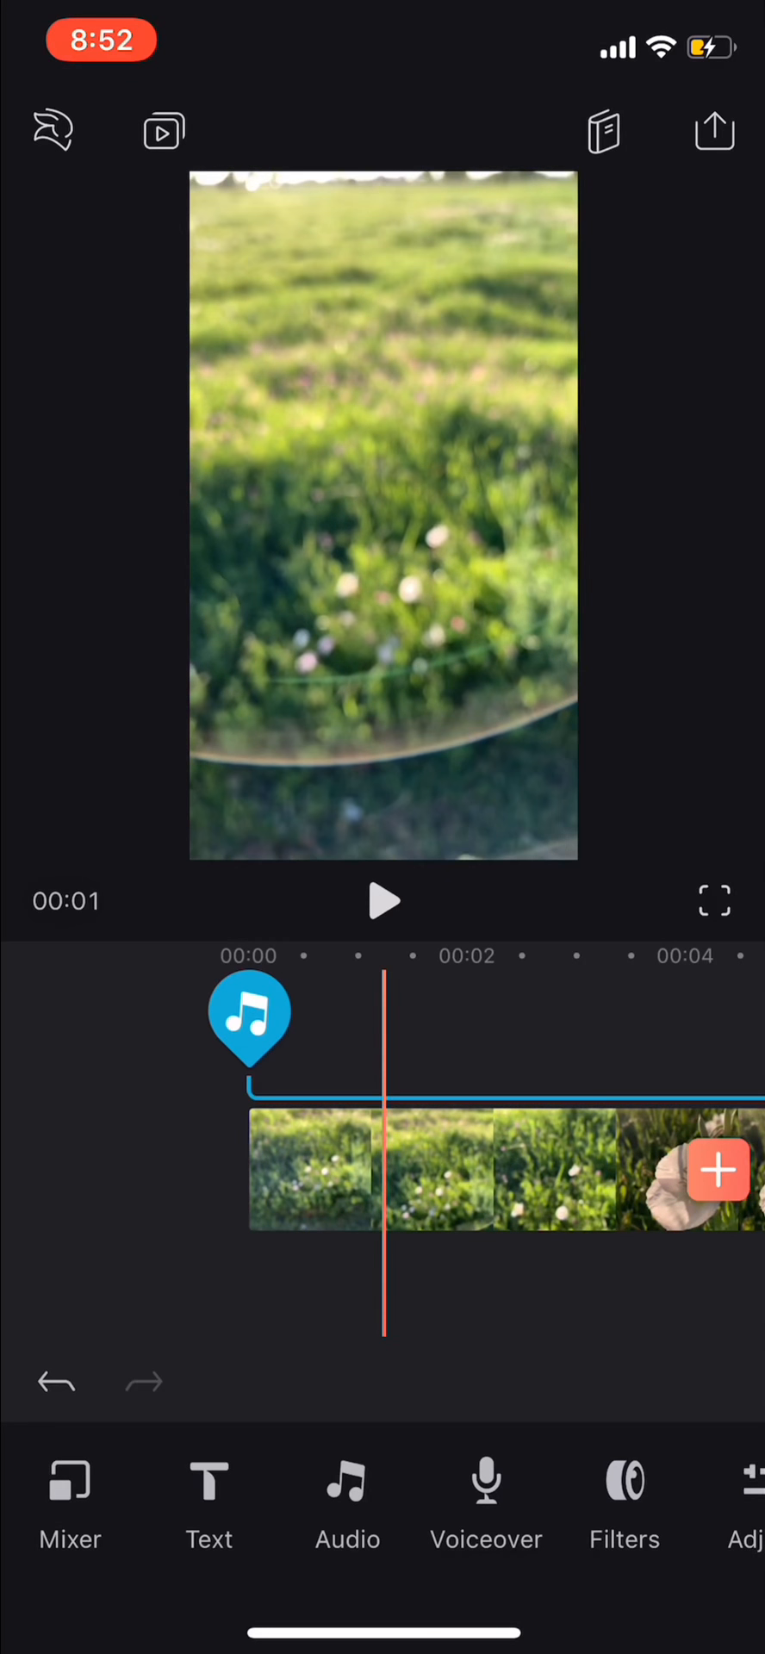
scroll("left", 3)
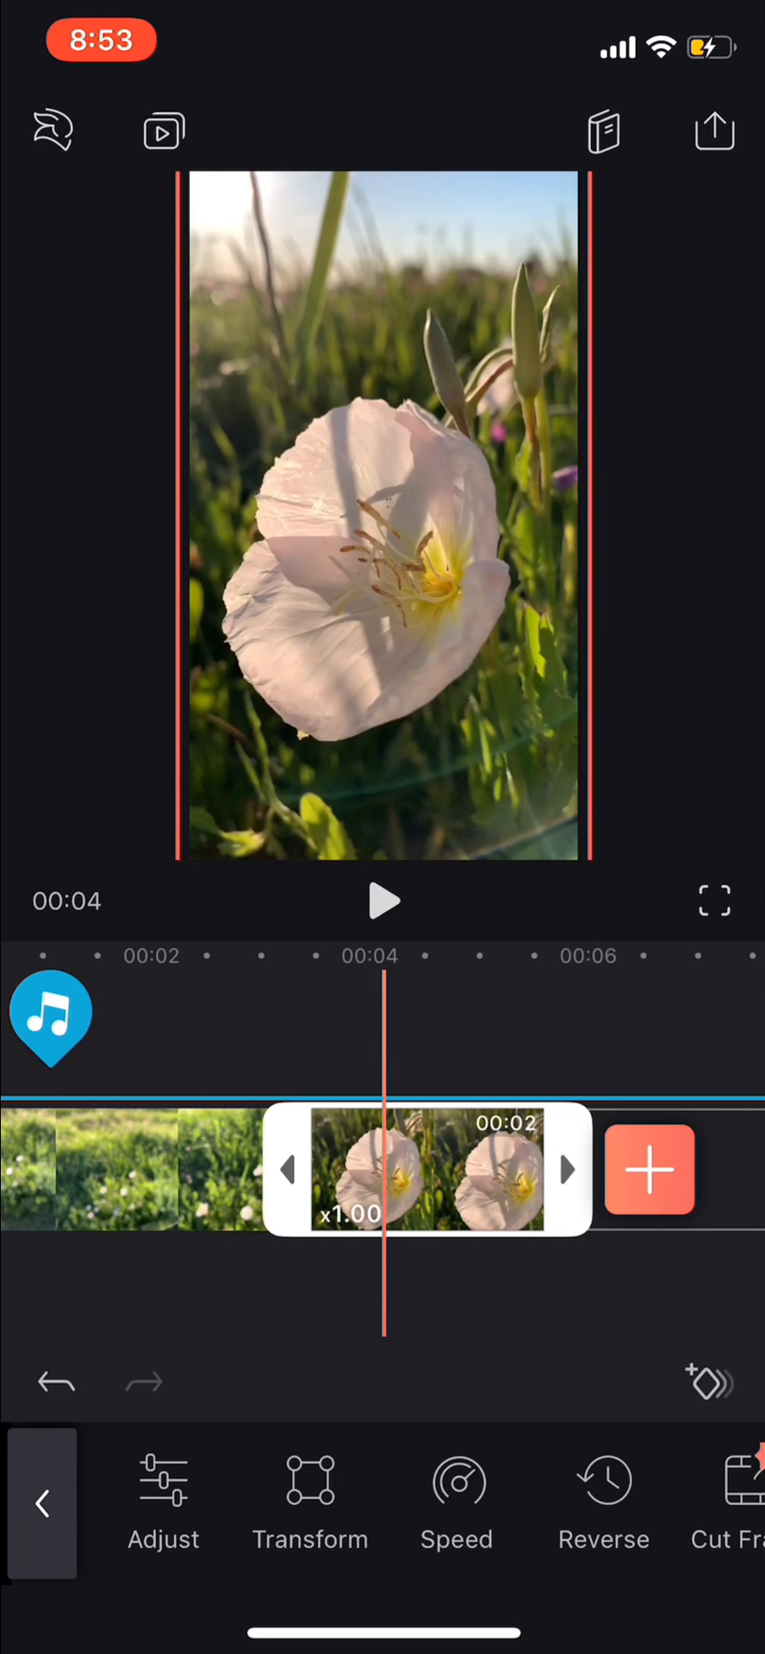
Step: Slow the sharp white flower clip to x0.12 speed and preview it
scroll("left", 3)
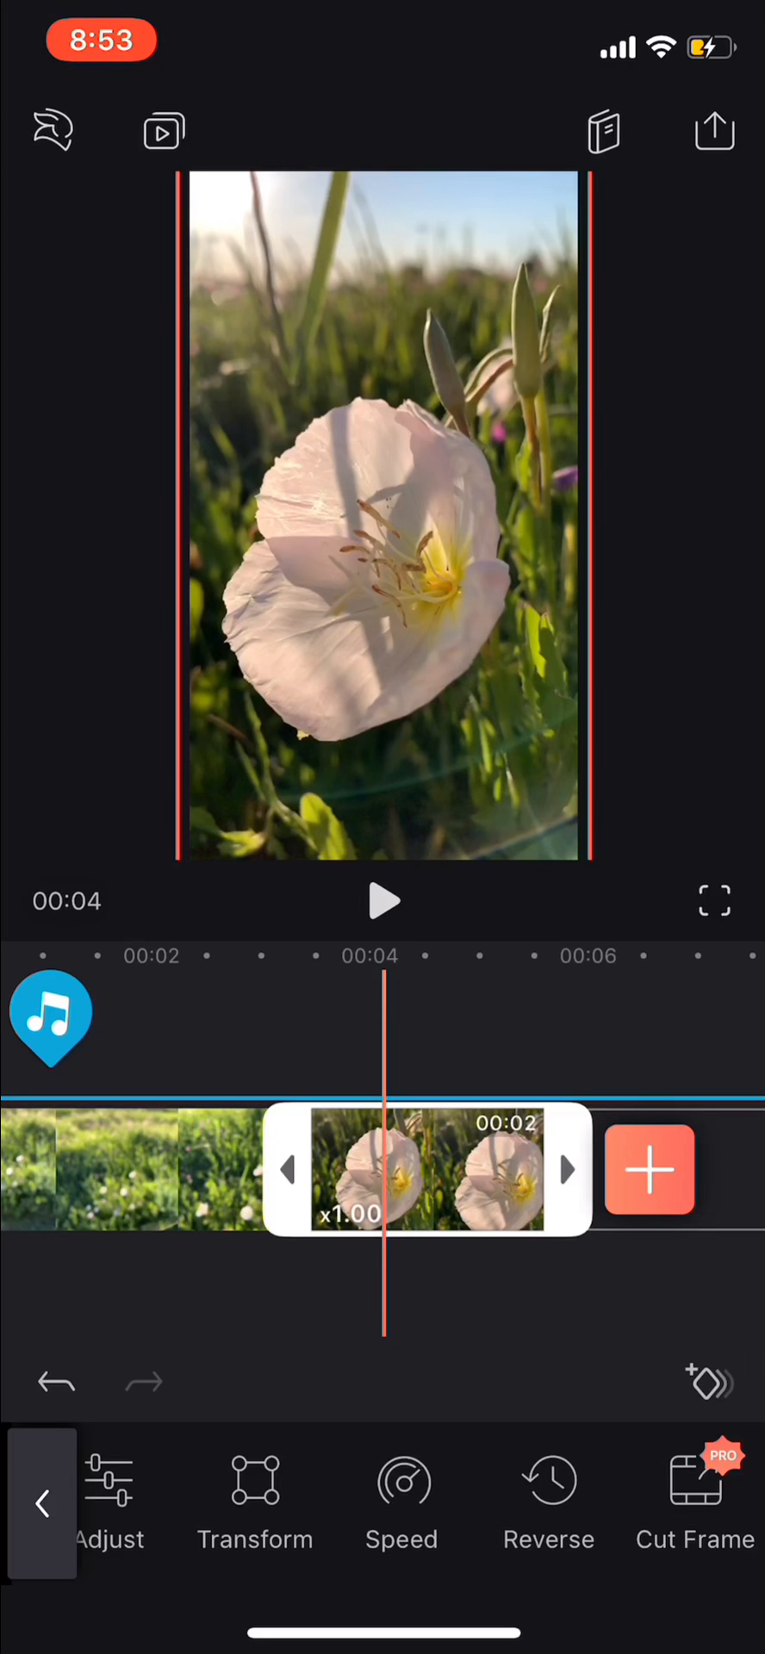
scroll("left", 3)
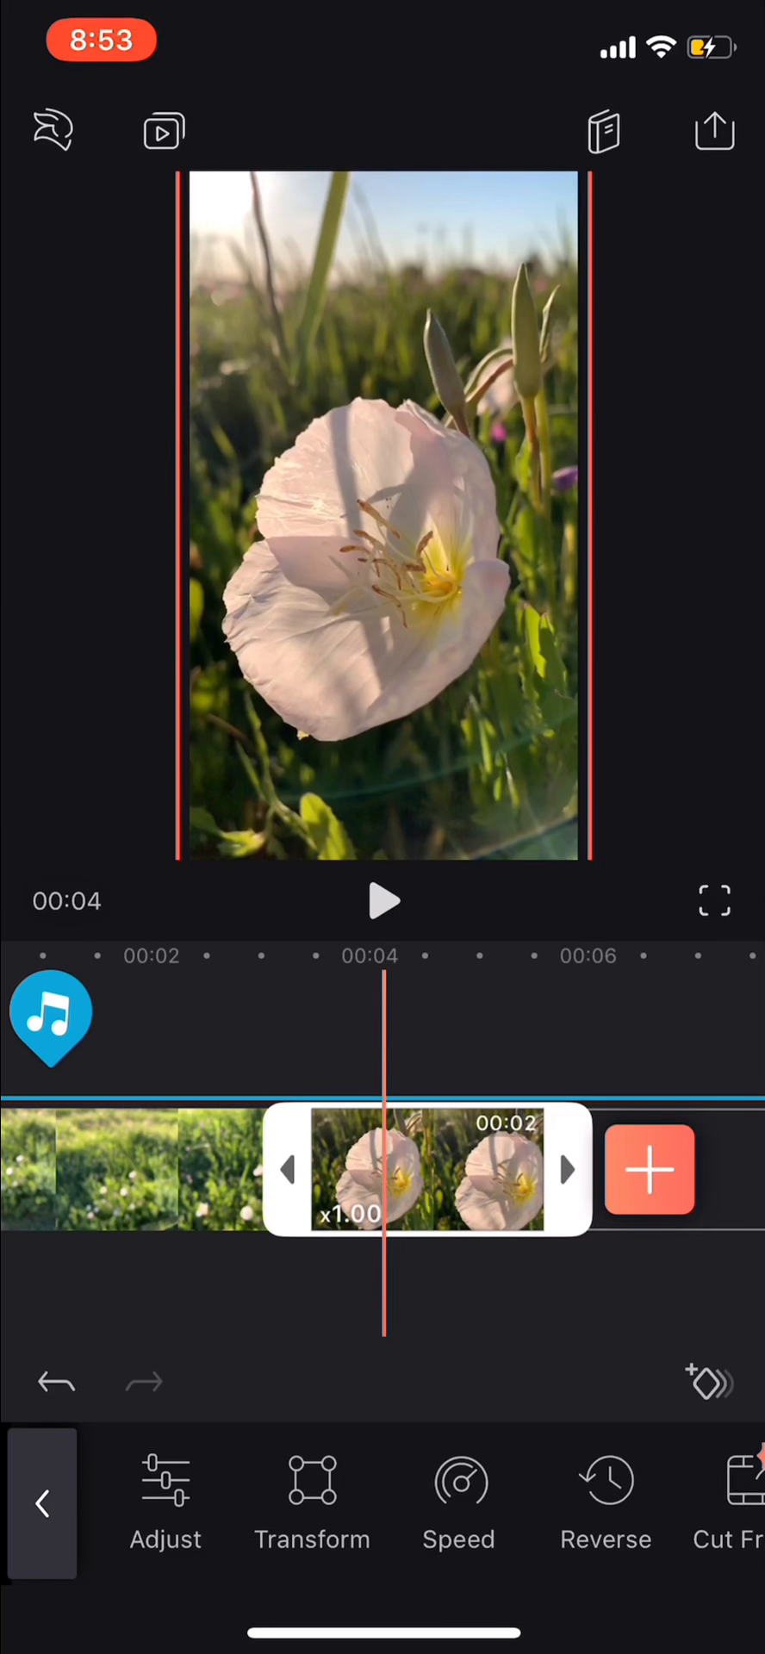
left_click(458, 1498)
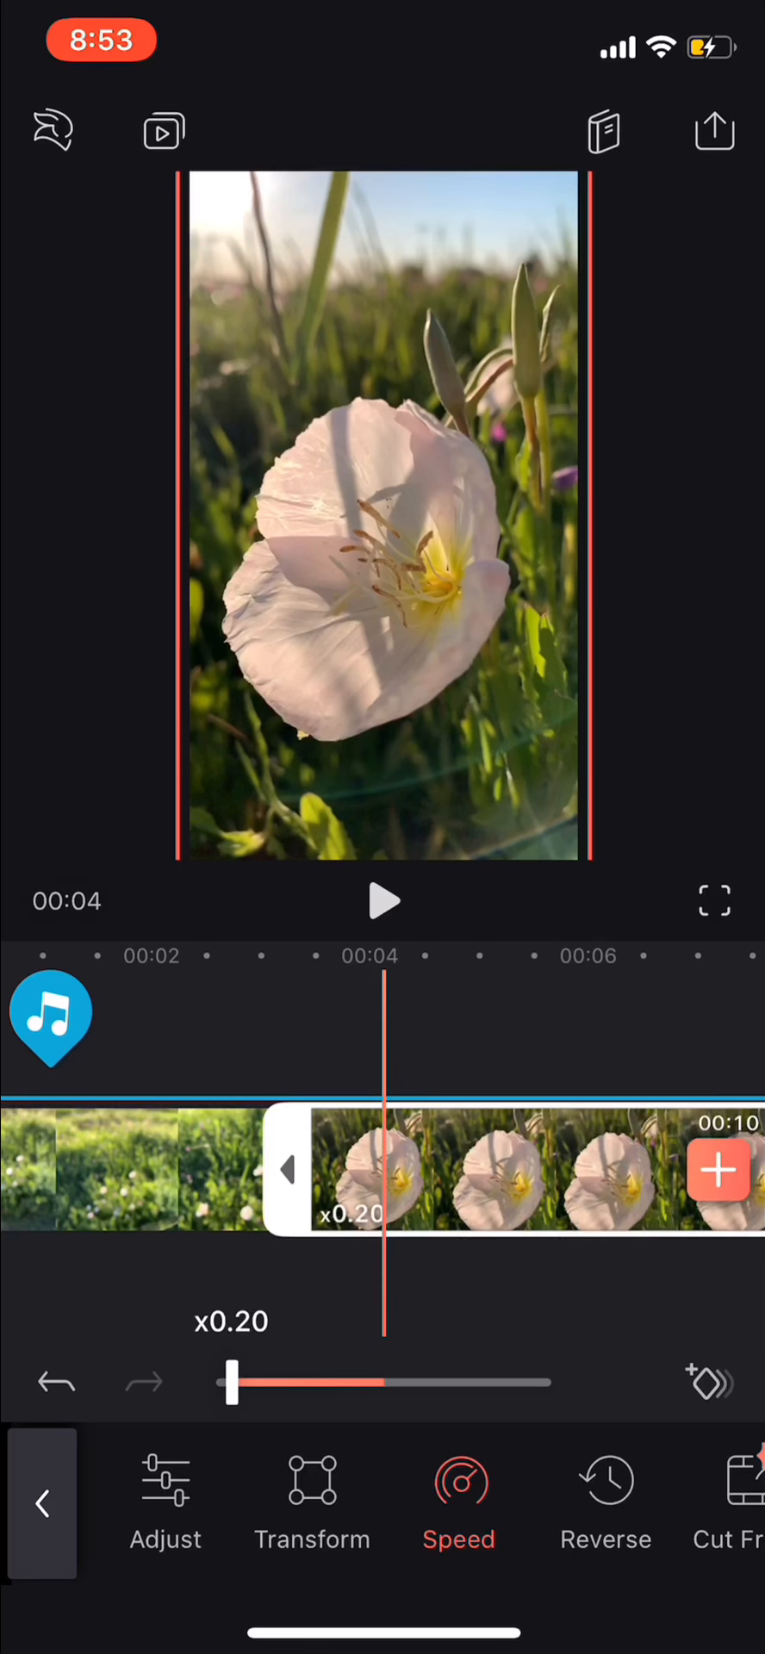
left_click_drag(230, 1382, 214, 1382)
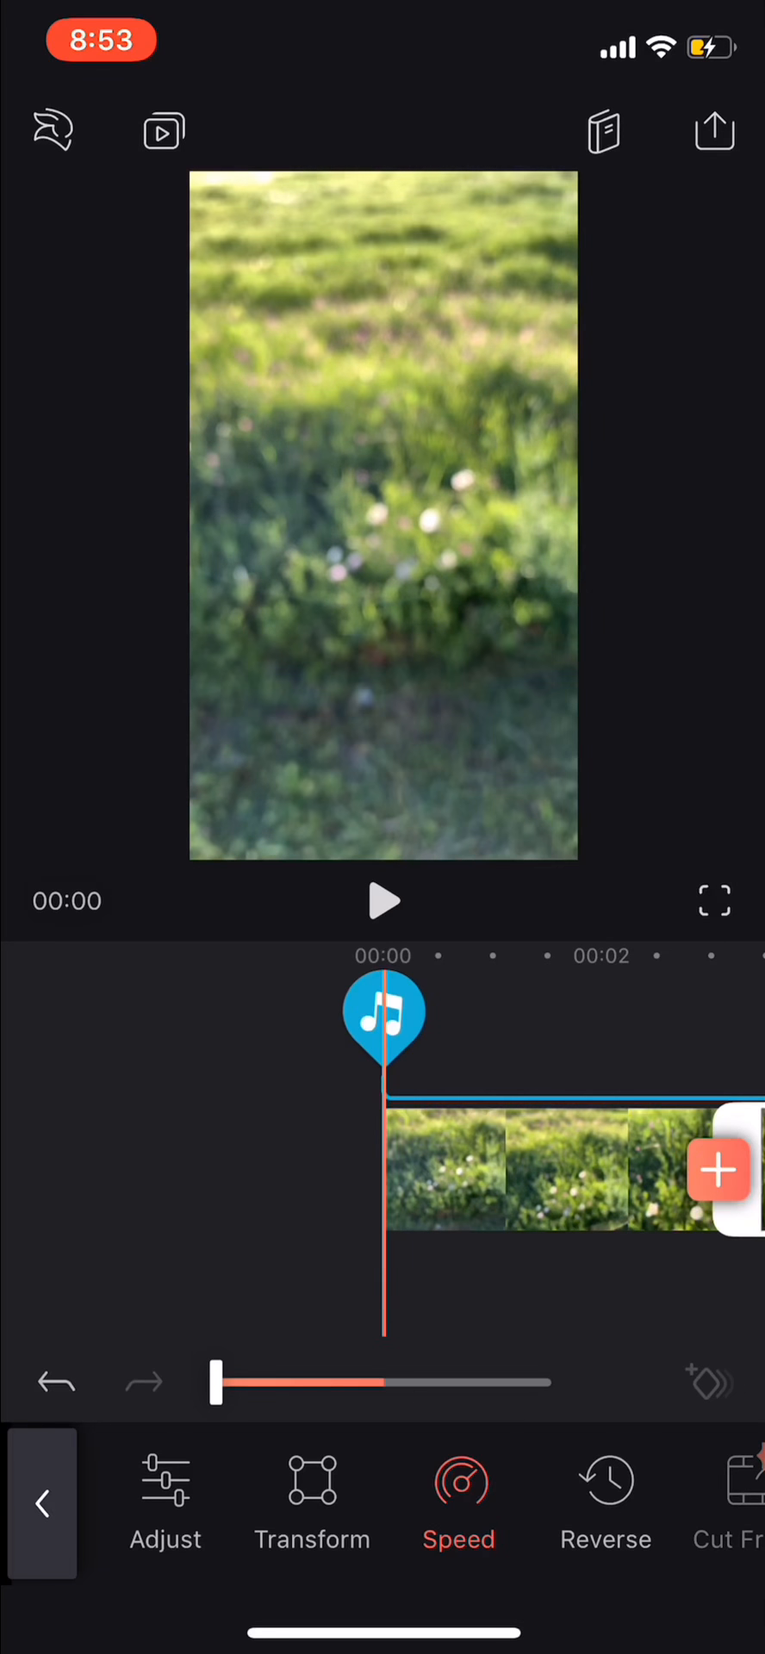
left_click(383, 901)
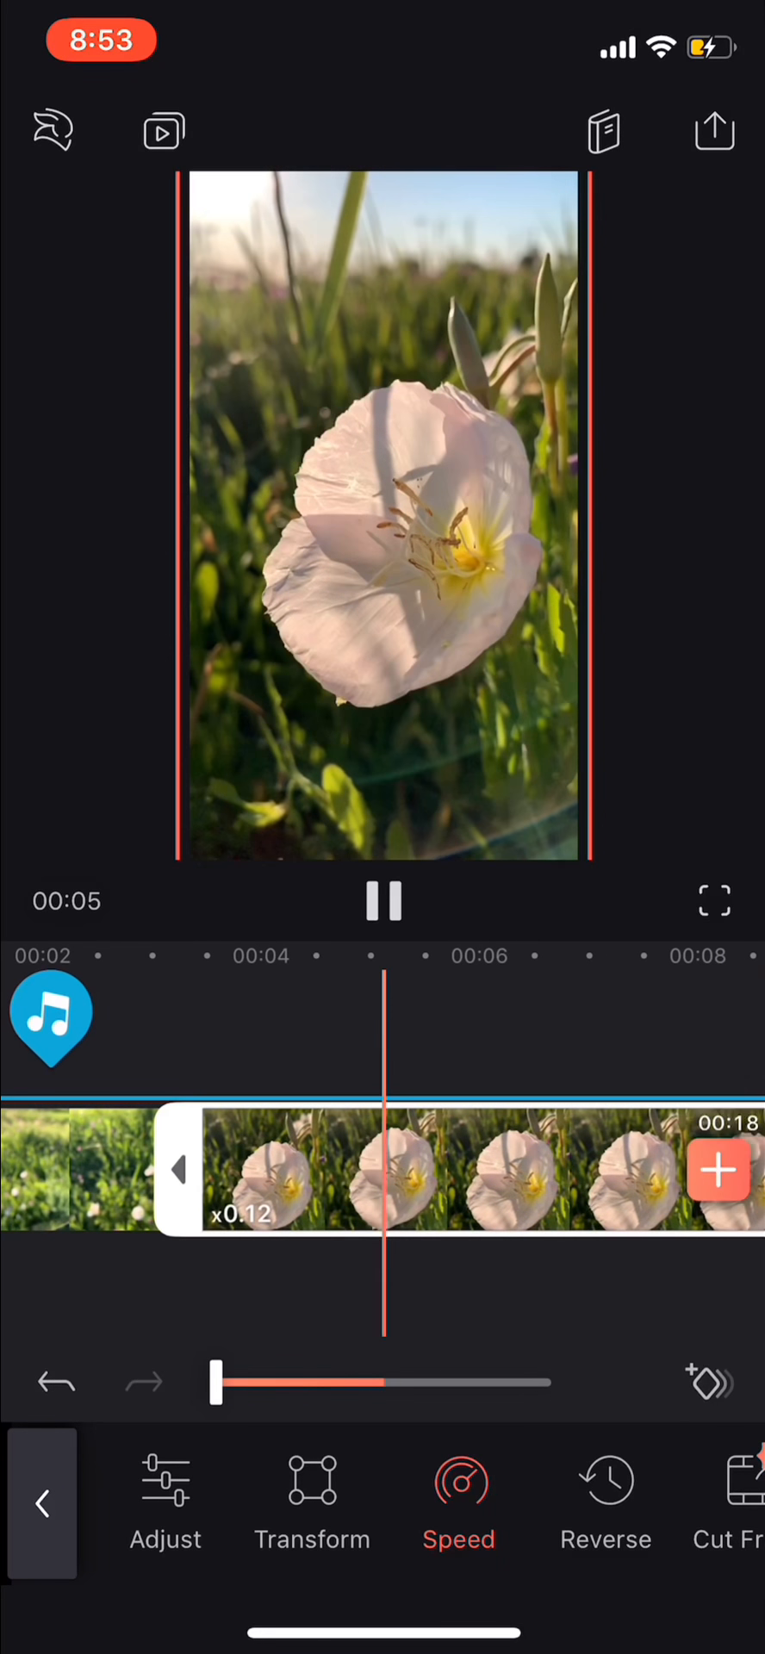
left_click(383, 899)
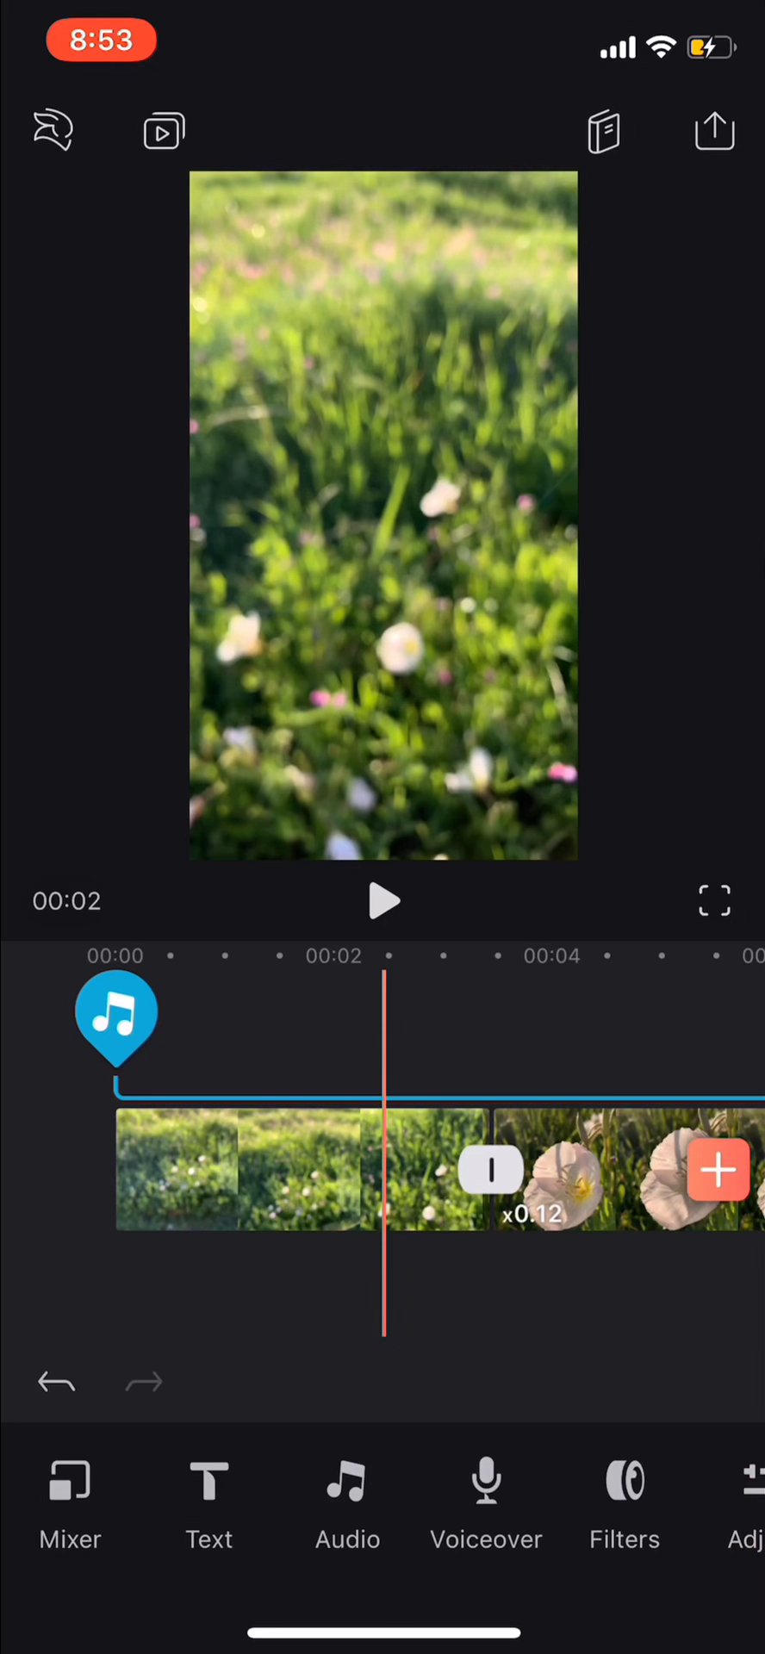
Step: Select the song track, play the timeline and split the song at the flower clip boundary
left_click(116, 1016)
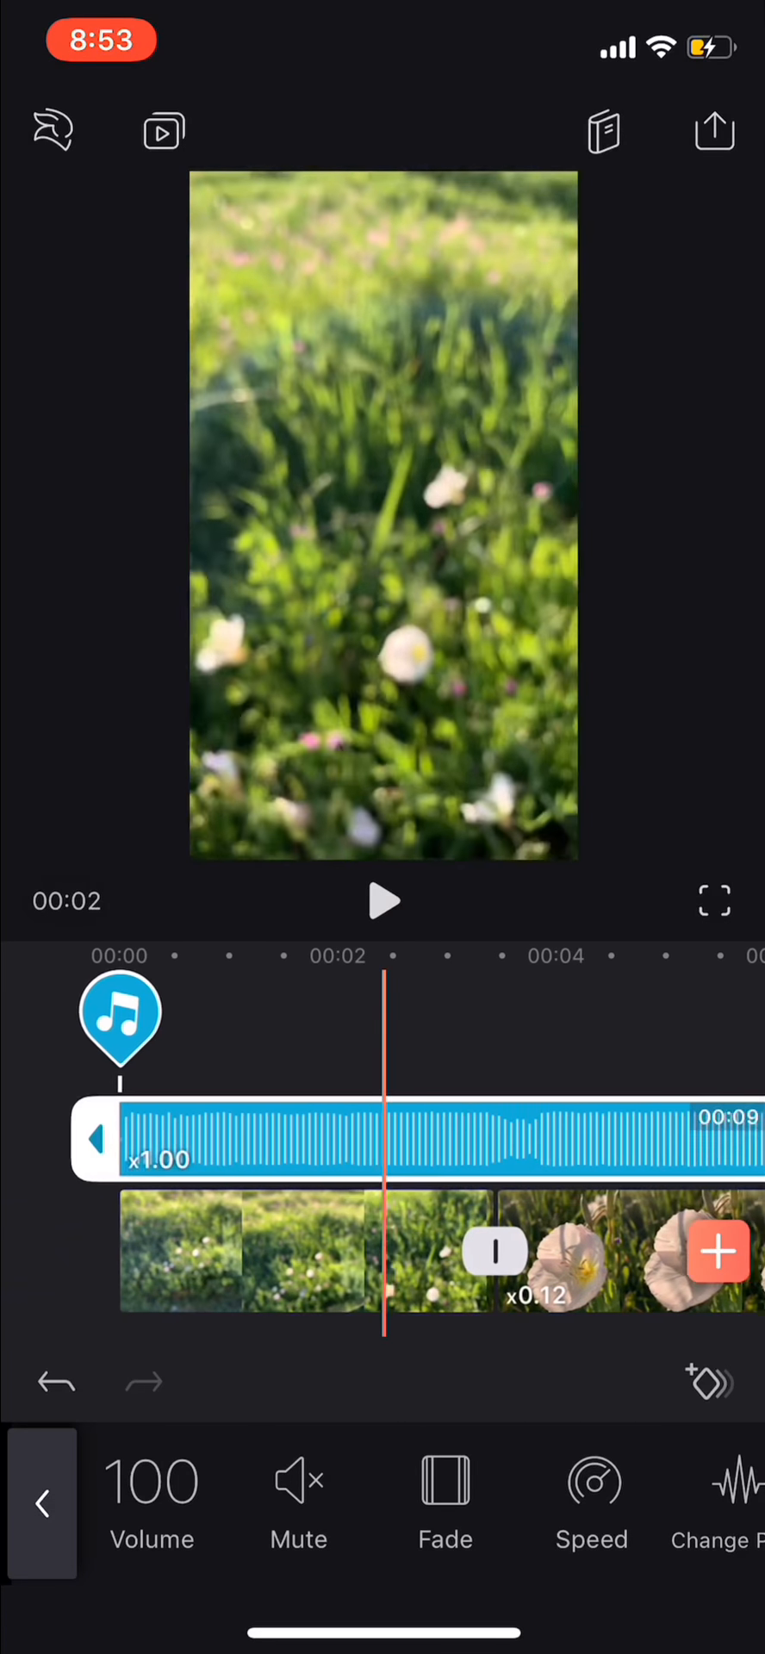
left_click(383, 902)
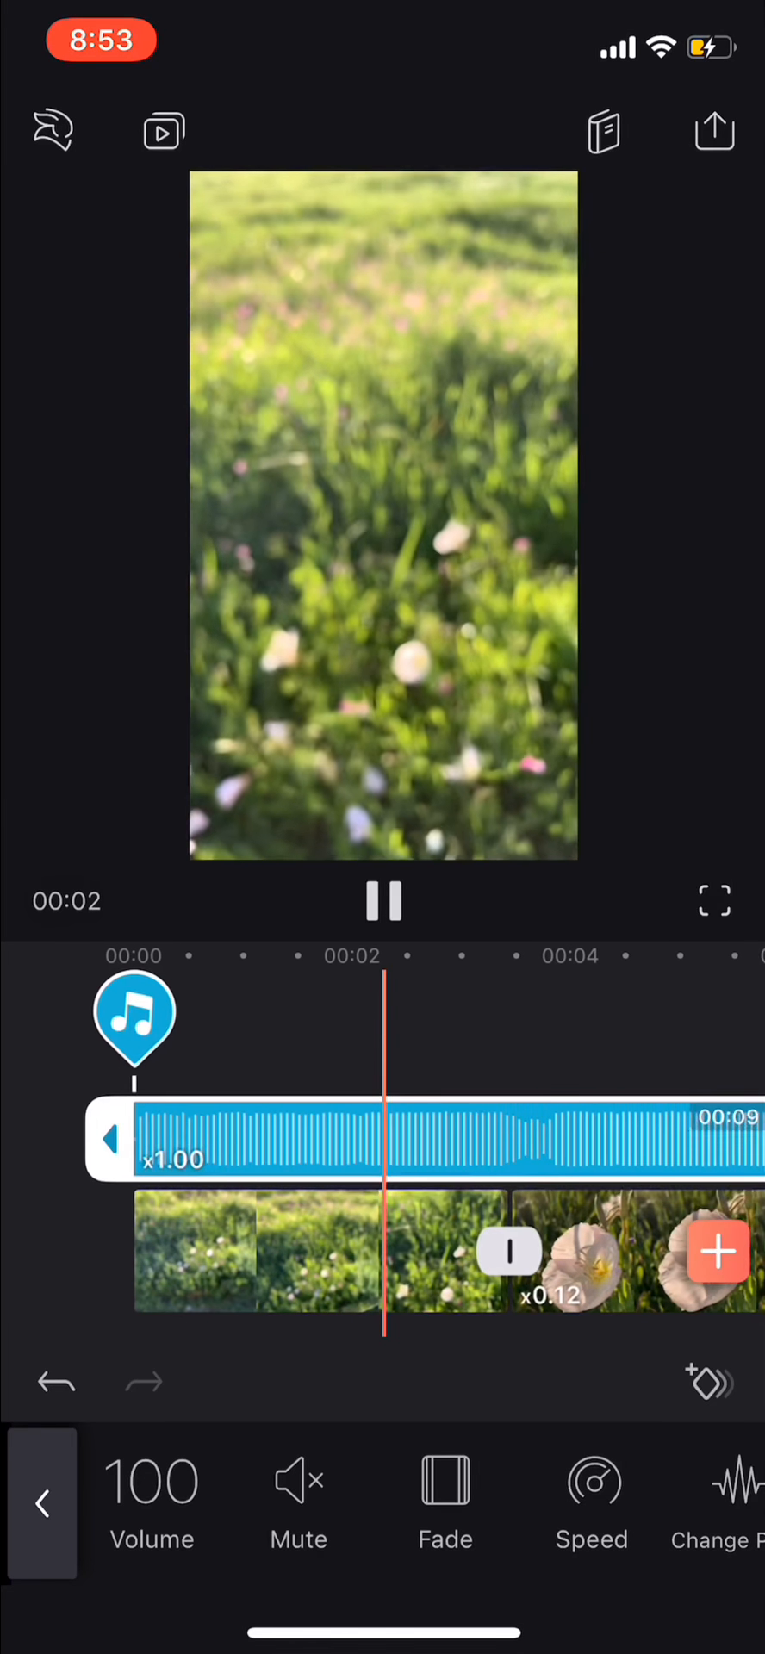
left_click(384, 901)
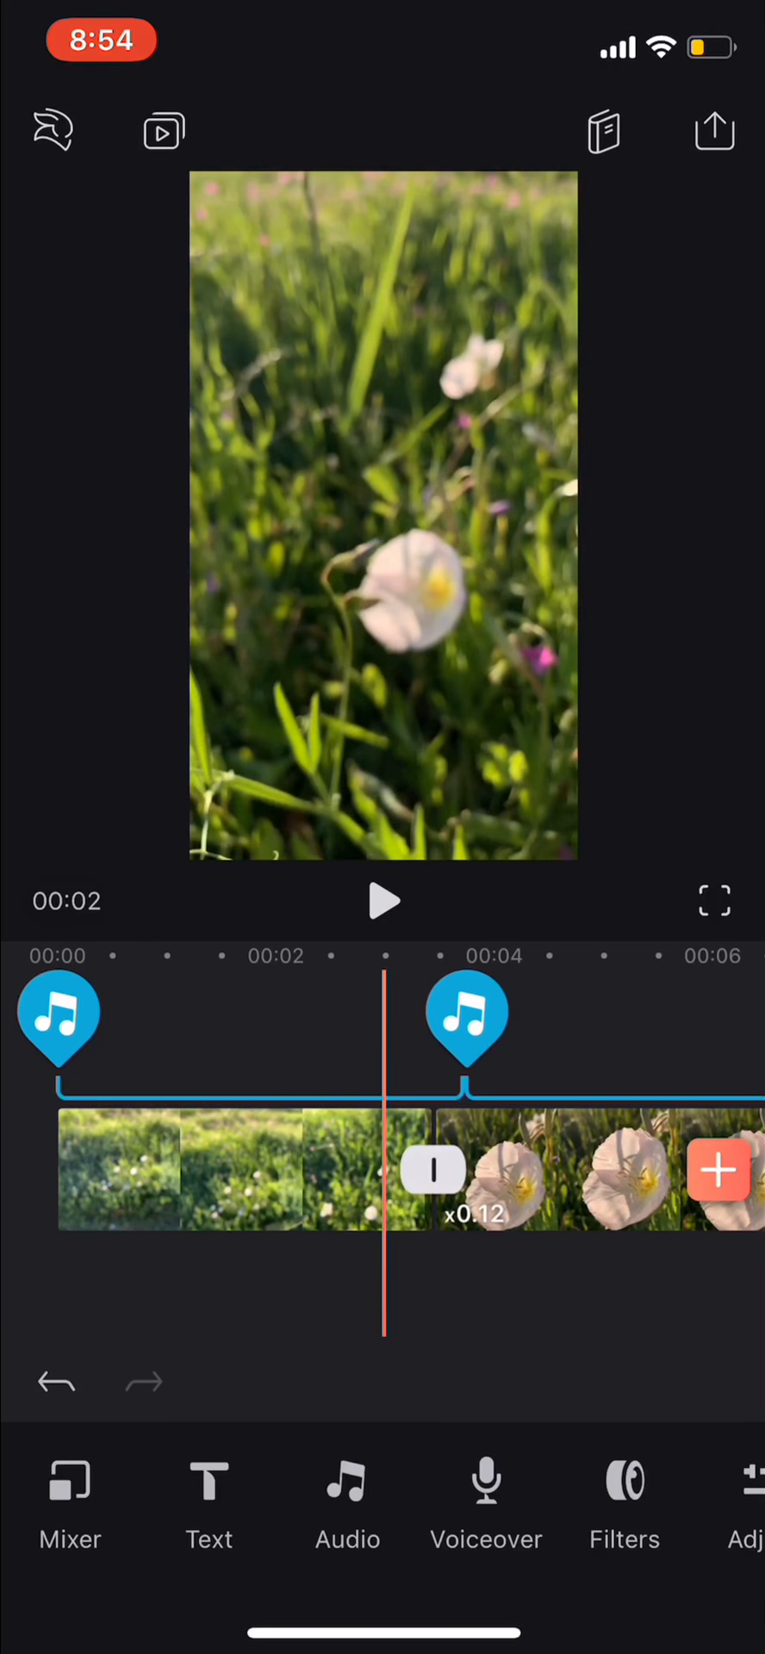
Step: Slow the blurry grass opening clip to x0.60 speed
left_click(211, 1168)
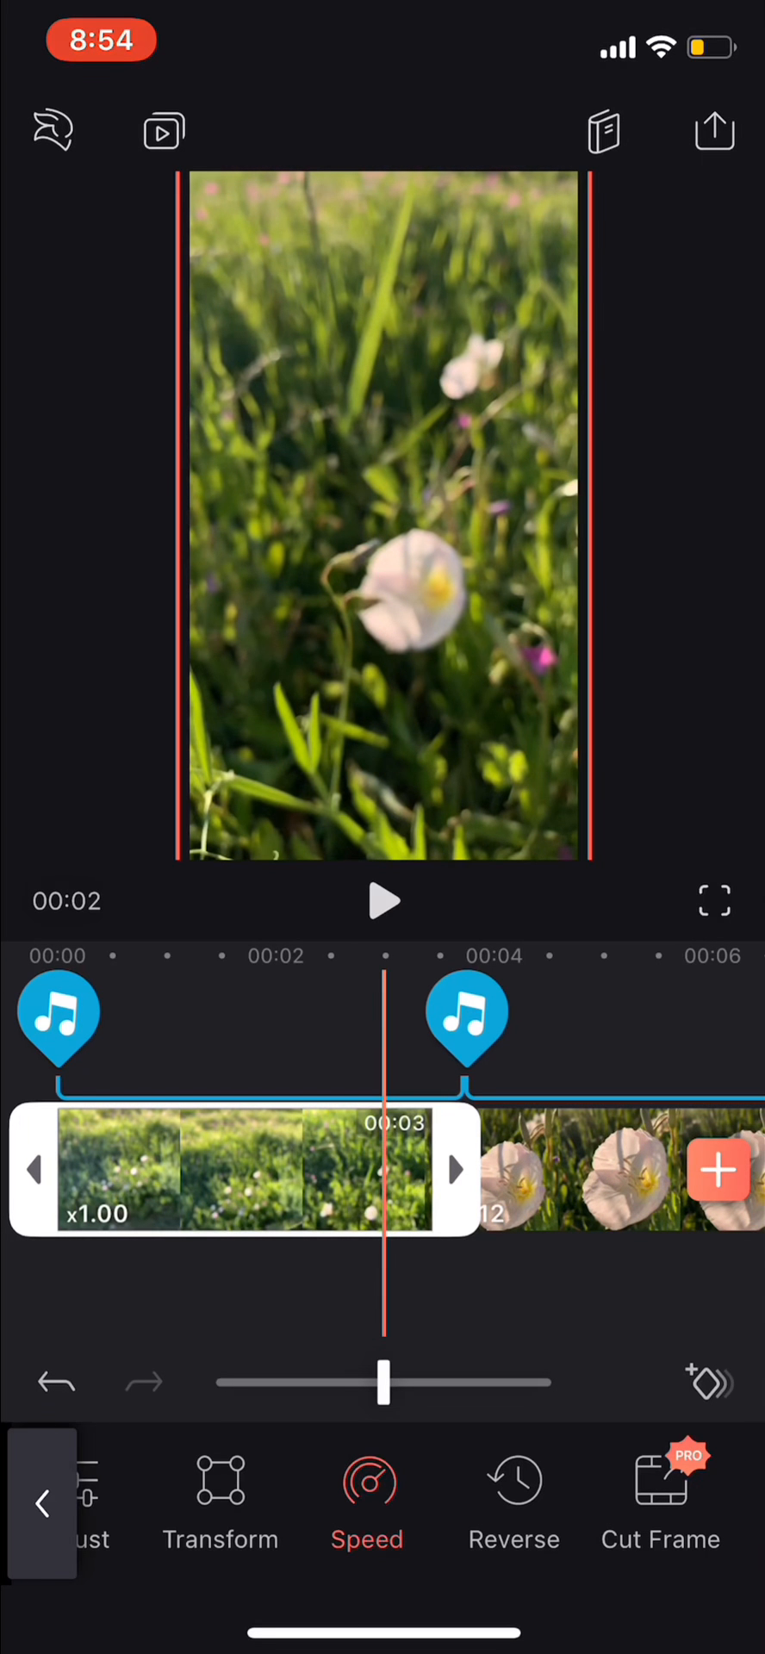
left_click(381, 1382)
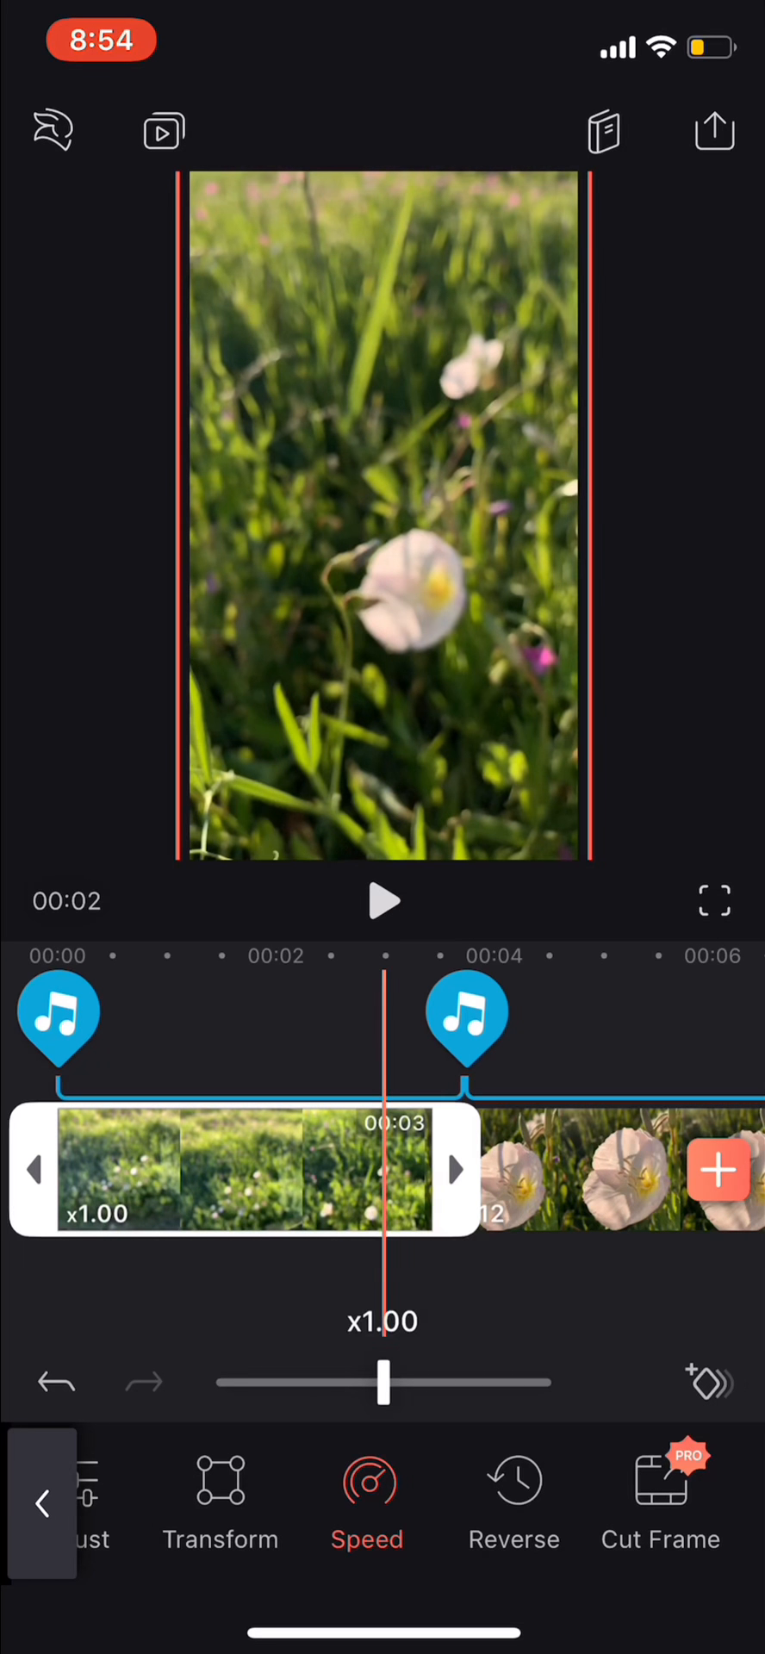
left_click_drag(386, 1382, 280, 1382)
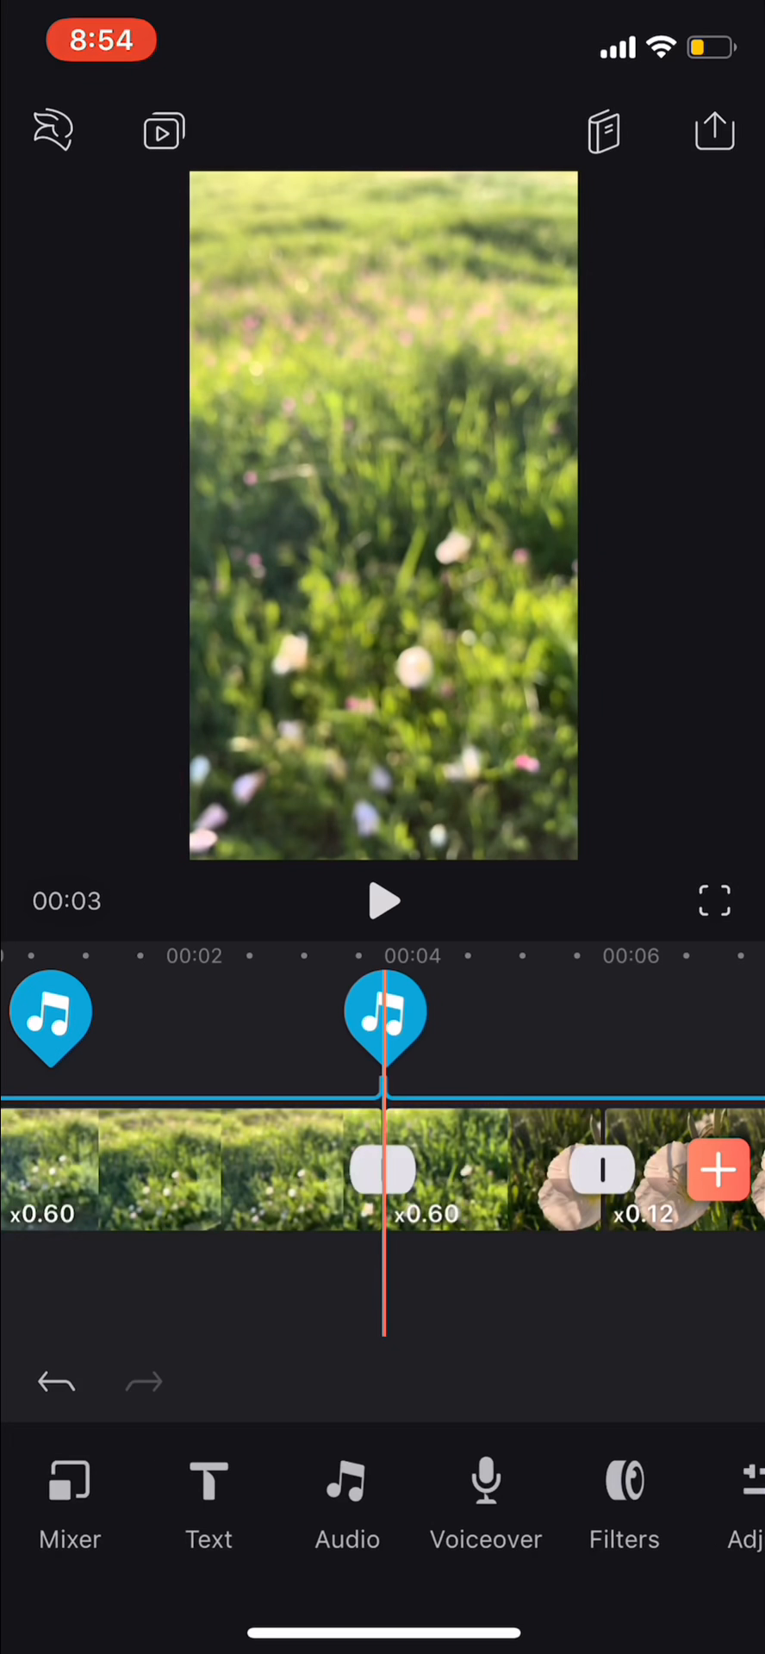
Step: Speed up the short second grass piece so it becomes shorter
left_click(485, 1169)
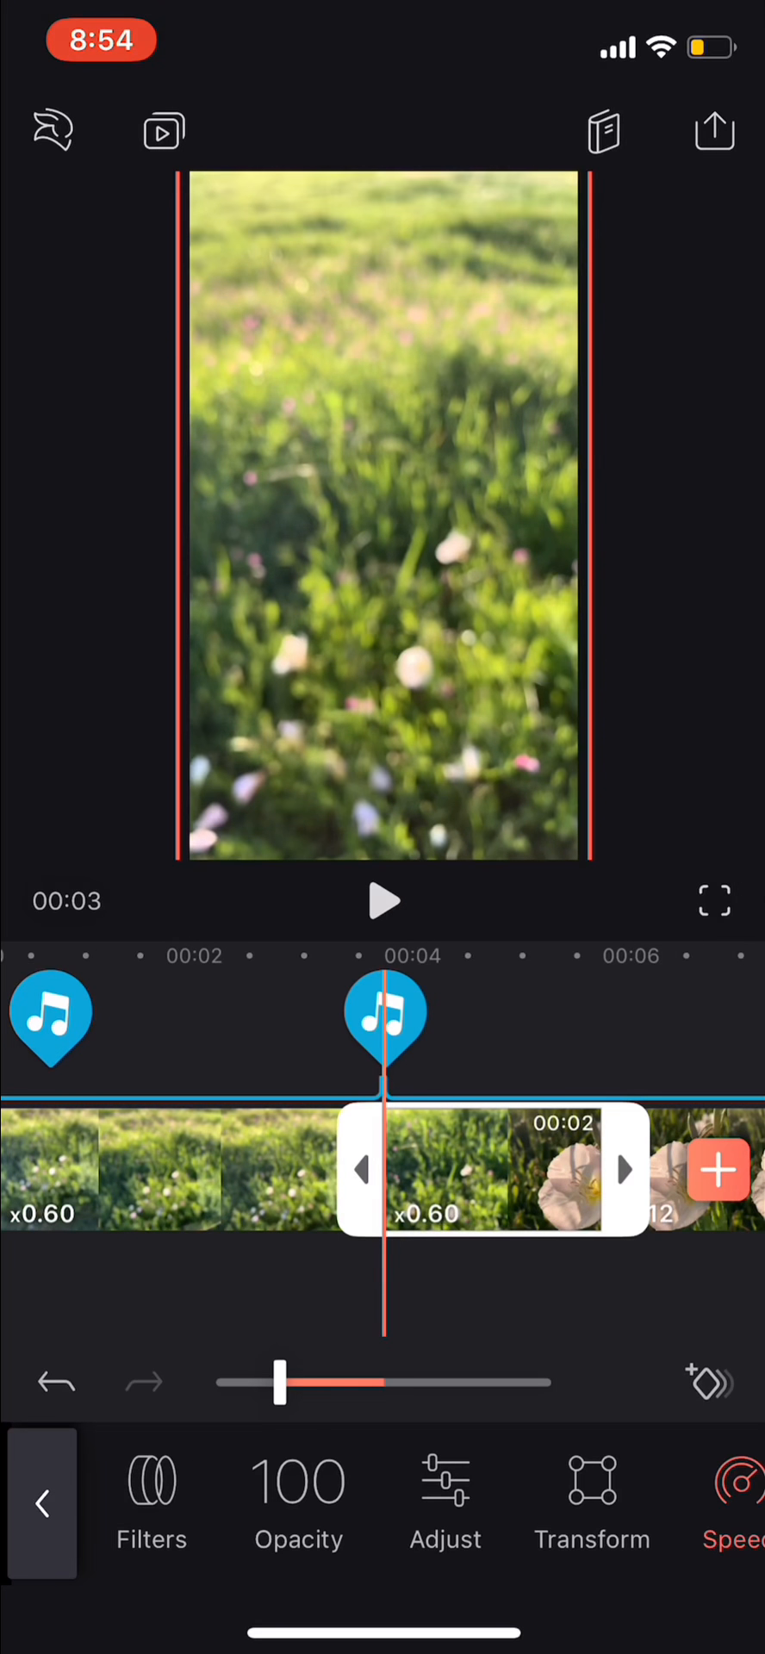
left_click_drag(285, 1382, 549, 1382)
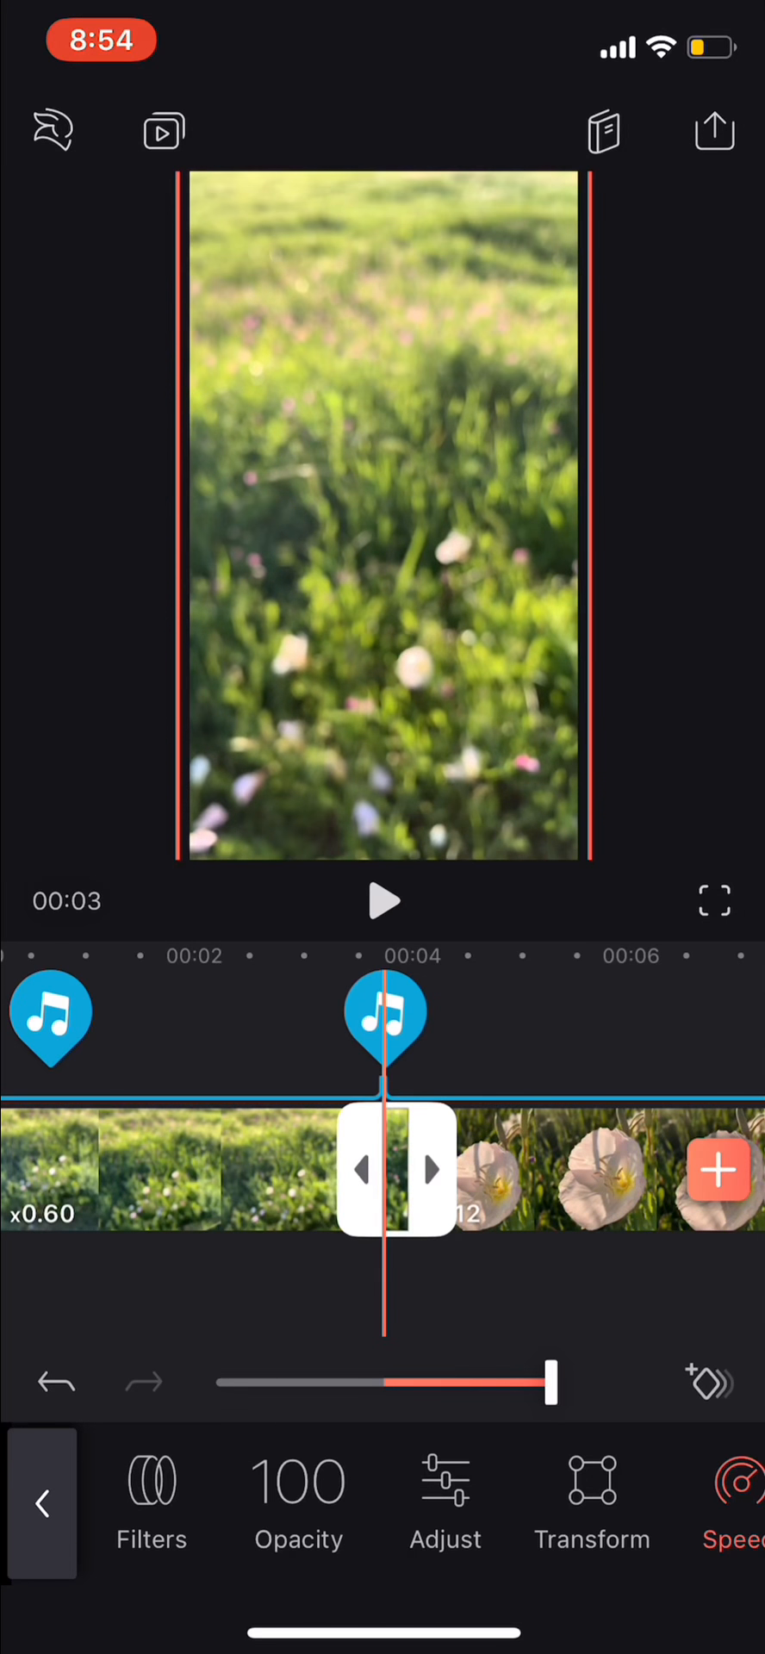
left_click(383, 902)
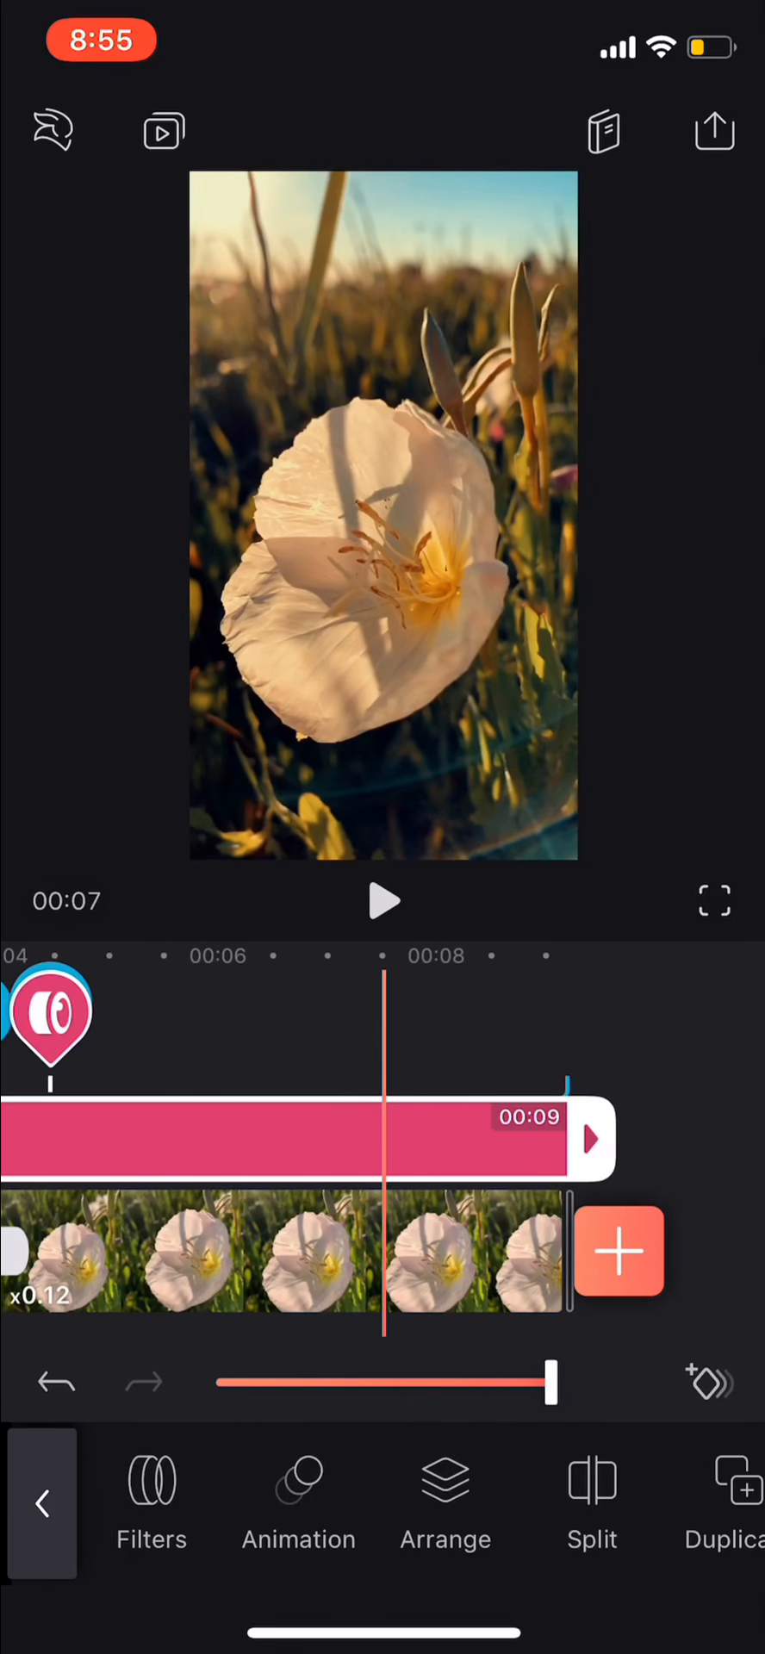
Step: Apply the Lovely Day filter at 100 intensity and export in 4K, 60 fps to Photos
left_click(150, 1503)
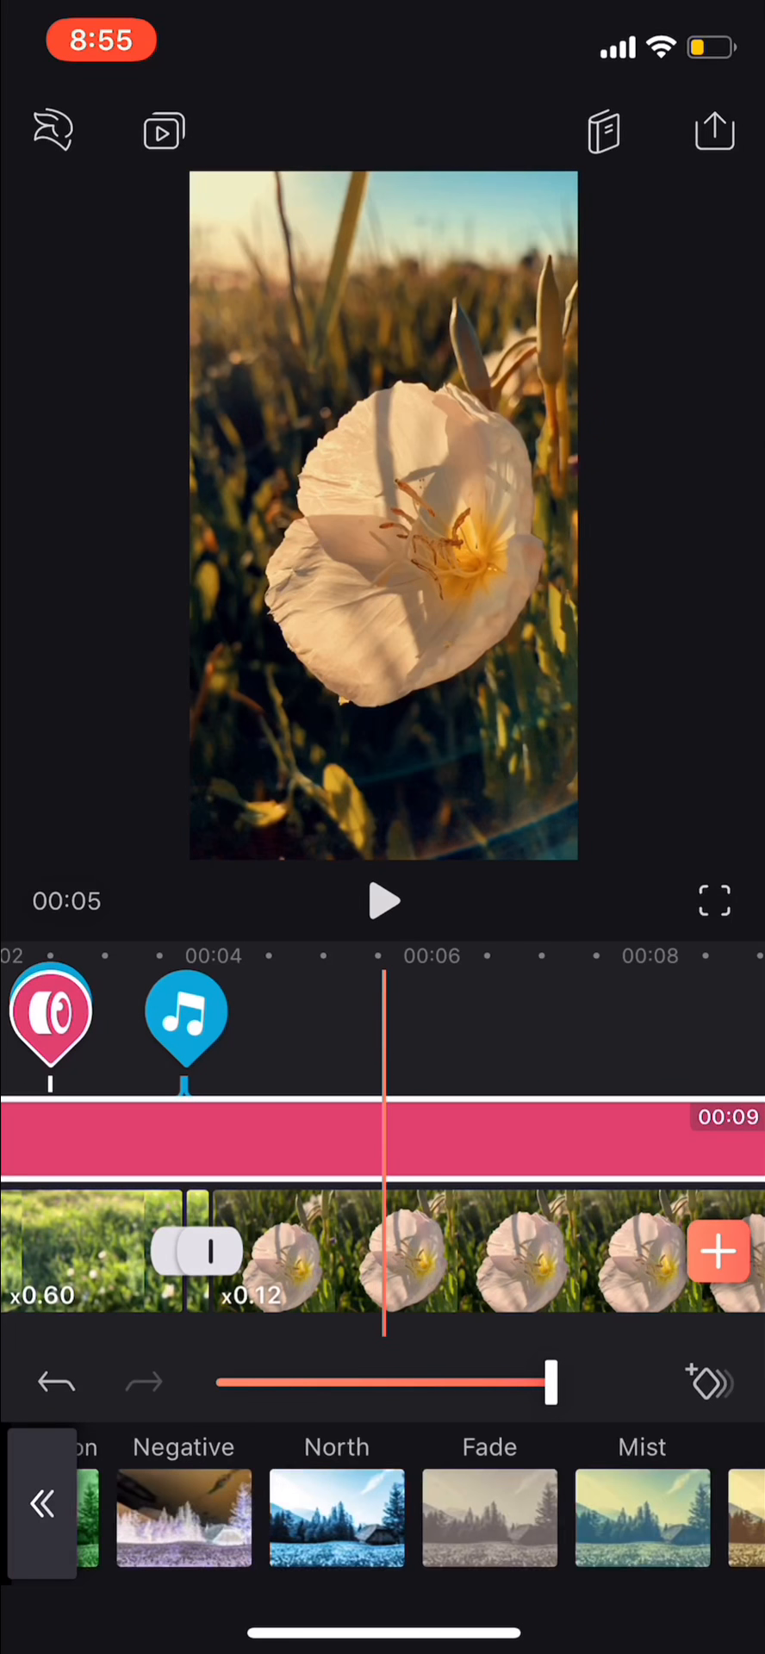
scroll("left", 3)
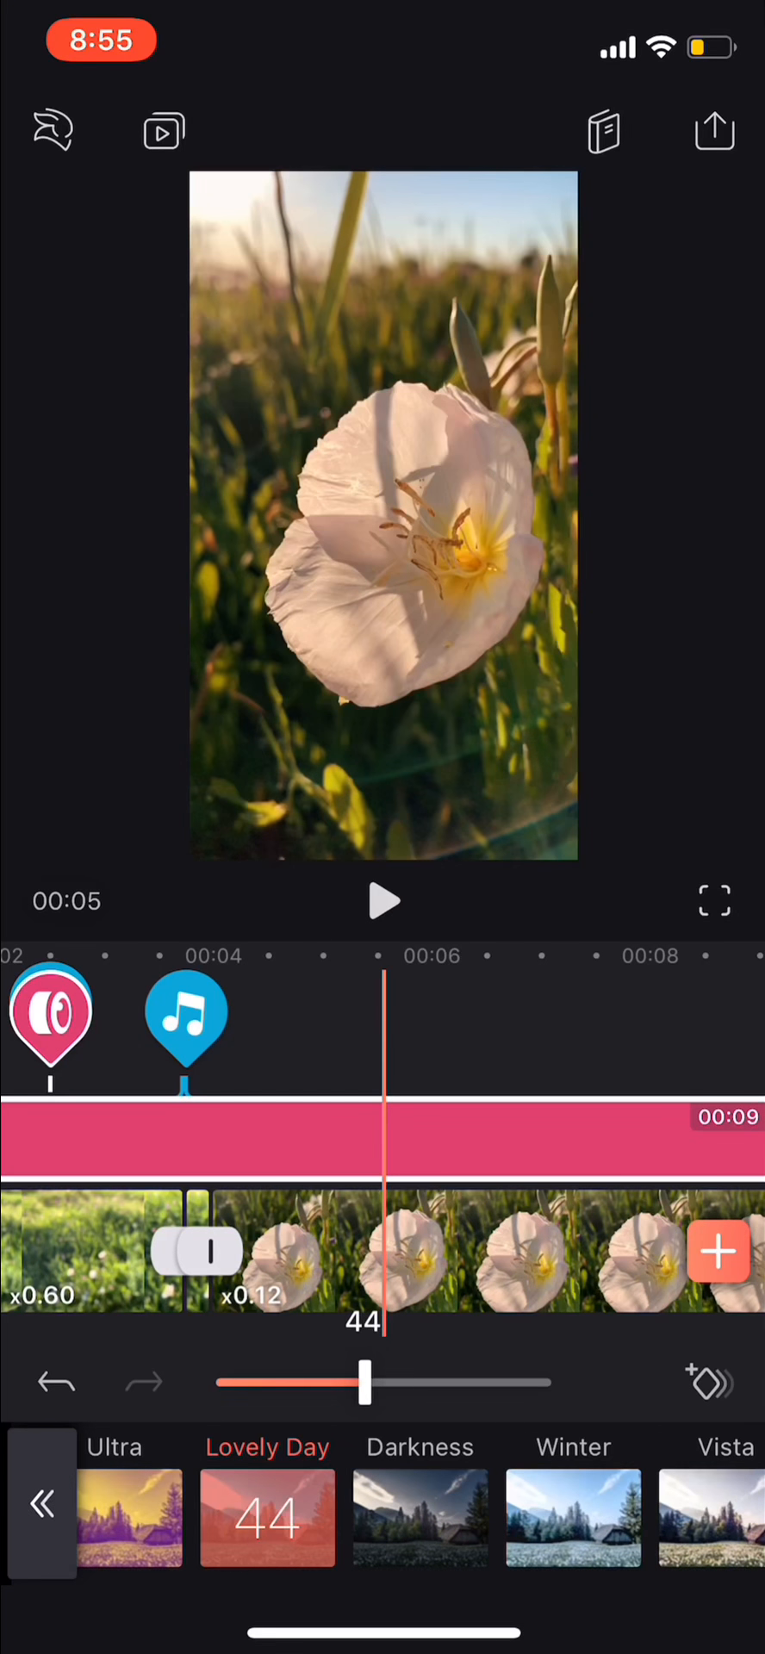
left_click_drag(364, 1383, 554, 1383)
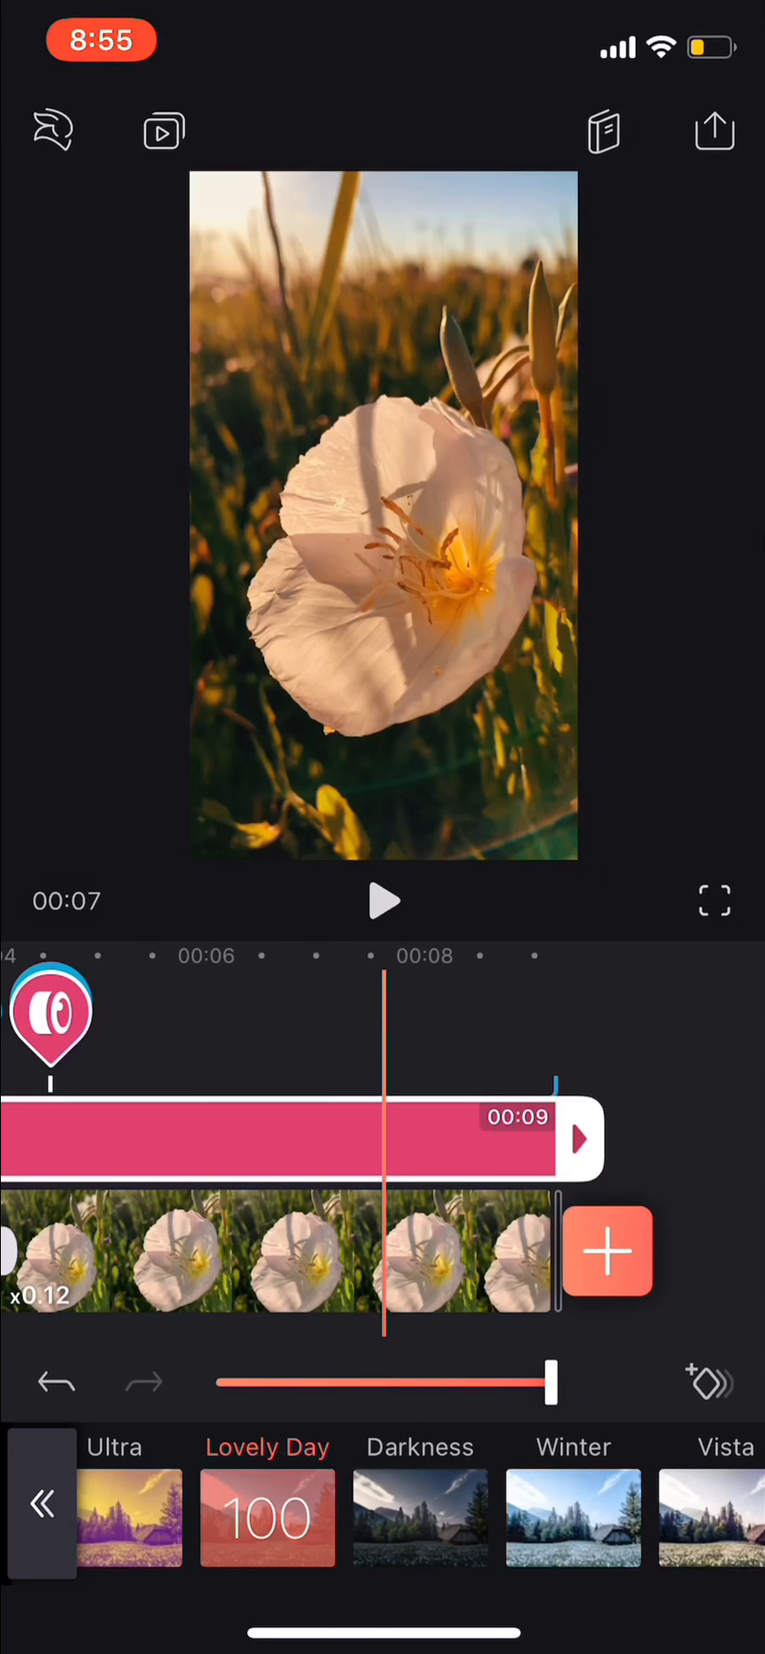
left_click(714, 131)
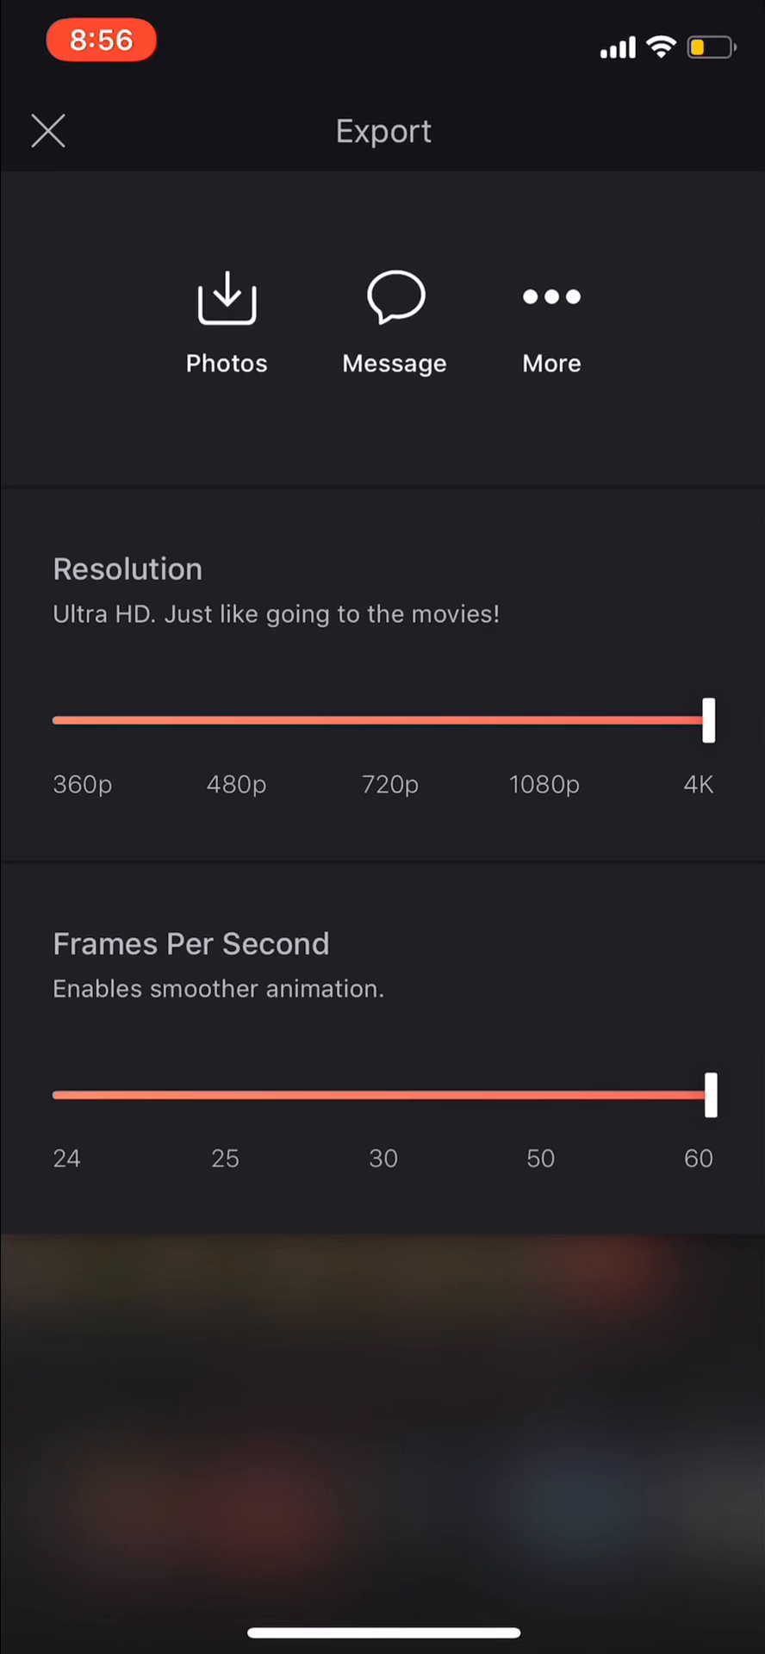
left_click(226, 311)
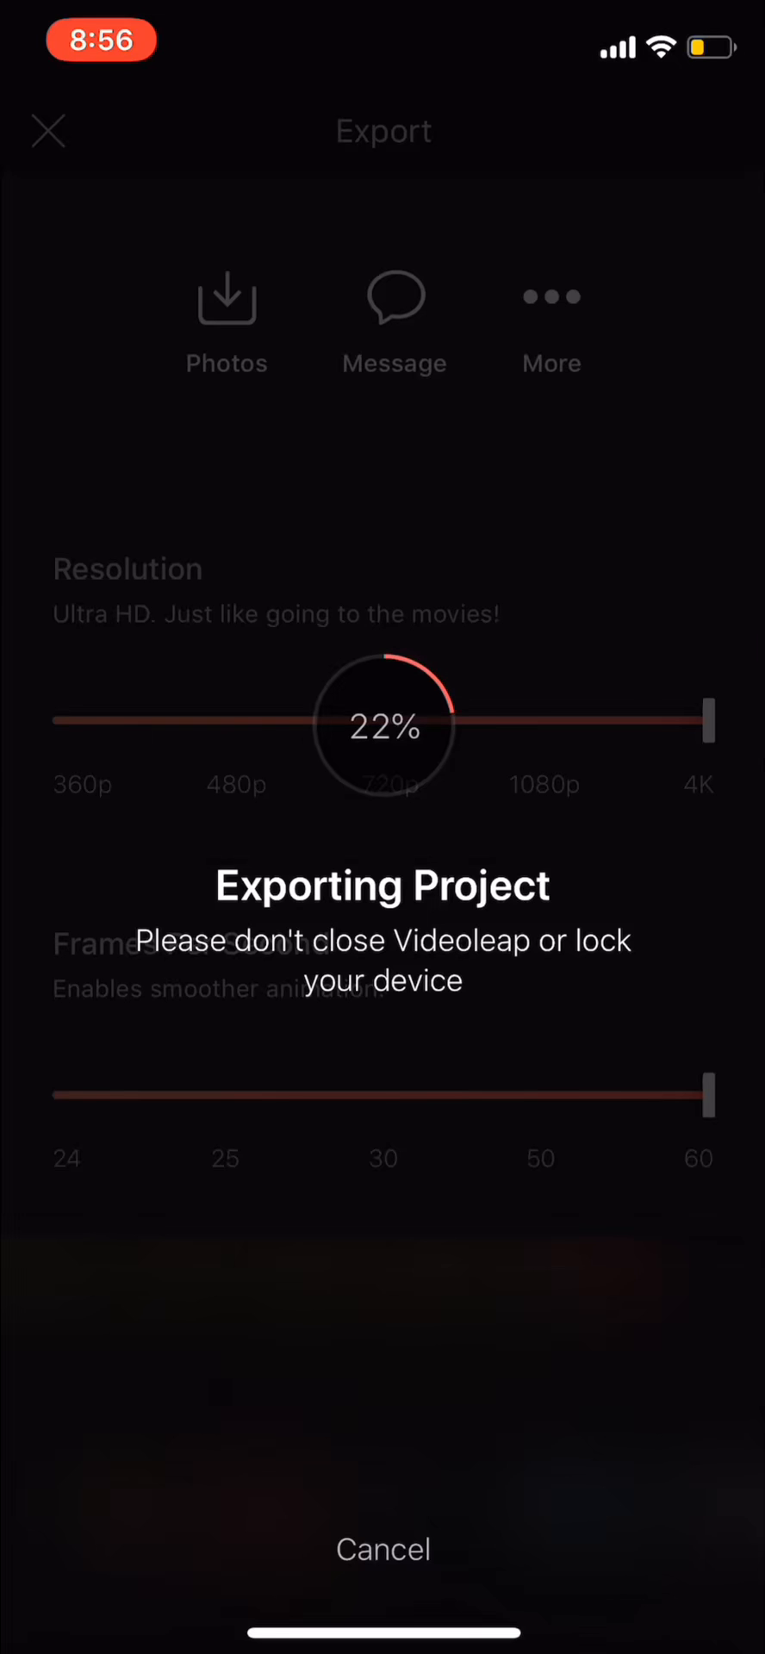